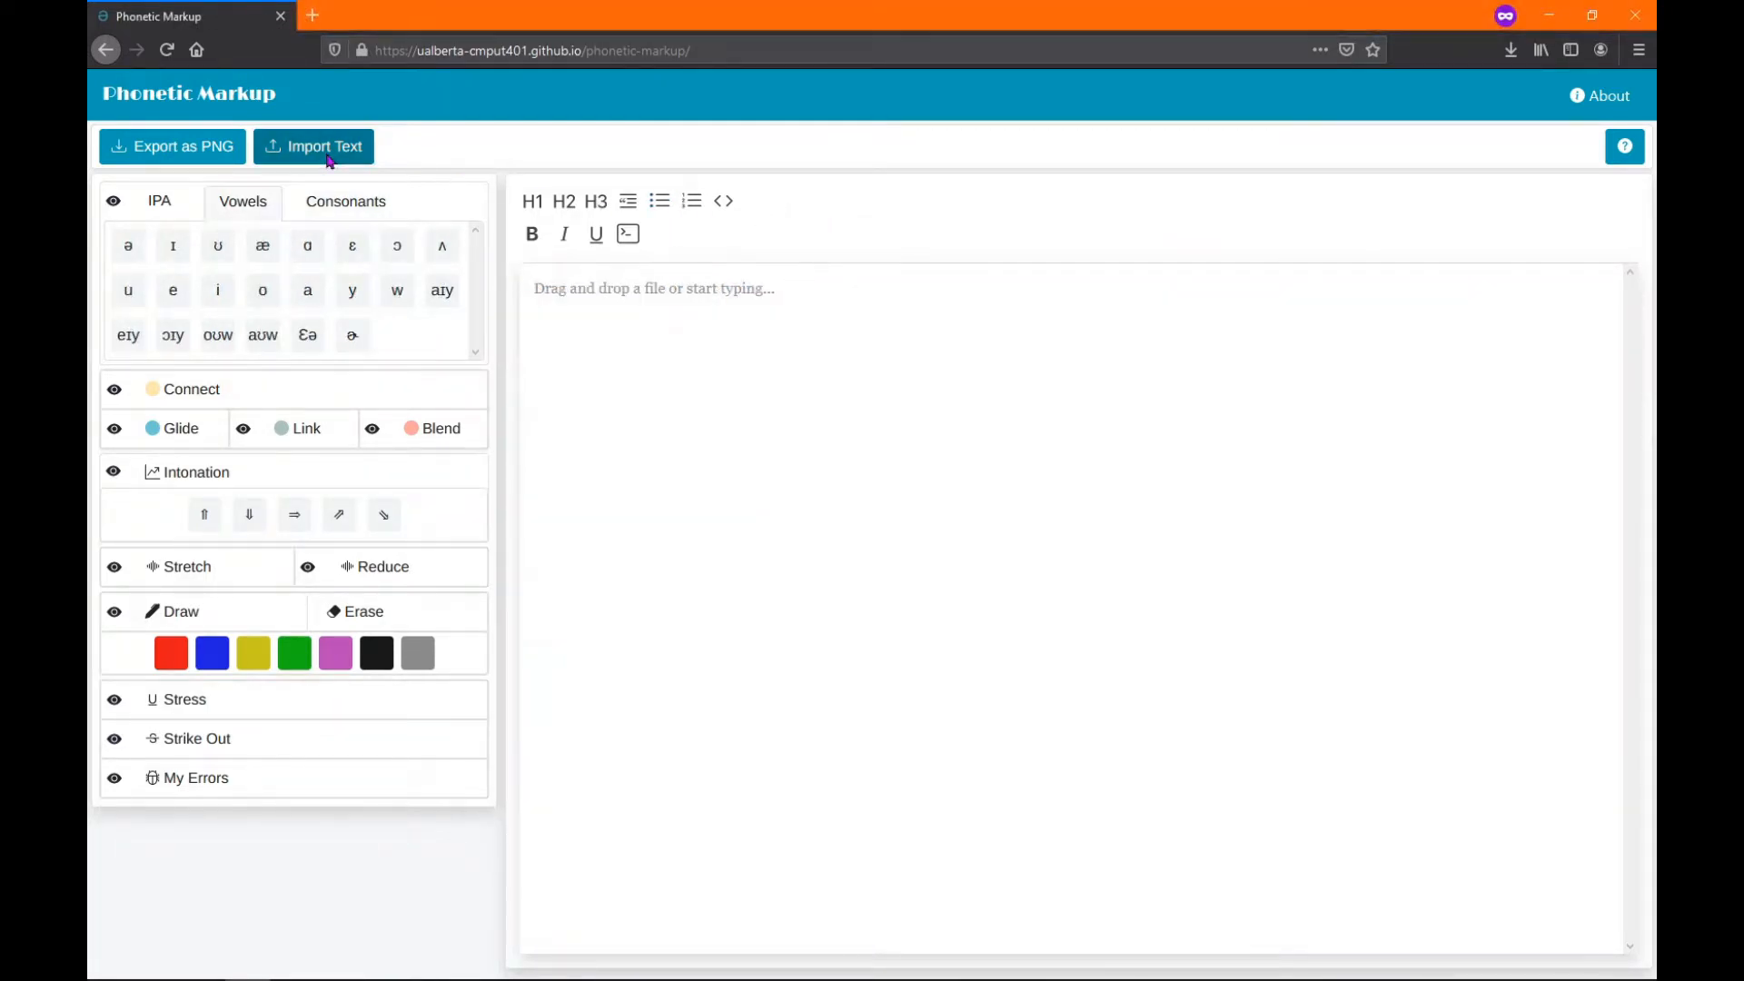
- Import the 'phonetic markup' text file and make the IPA Symbols title bold and italic
{"action": "left_click", "coordinate": [314, 146]}
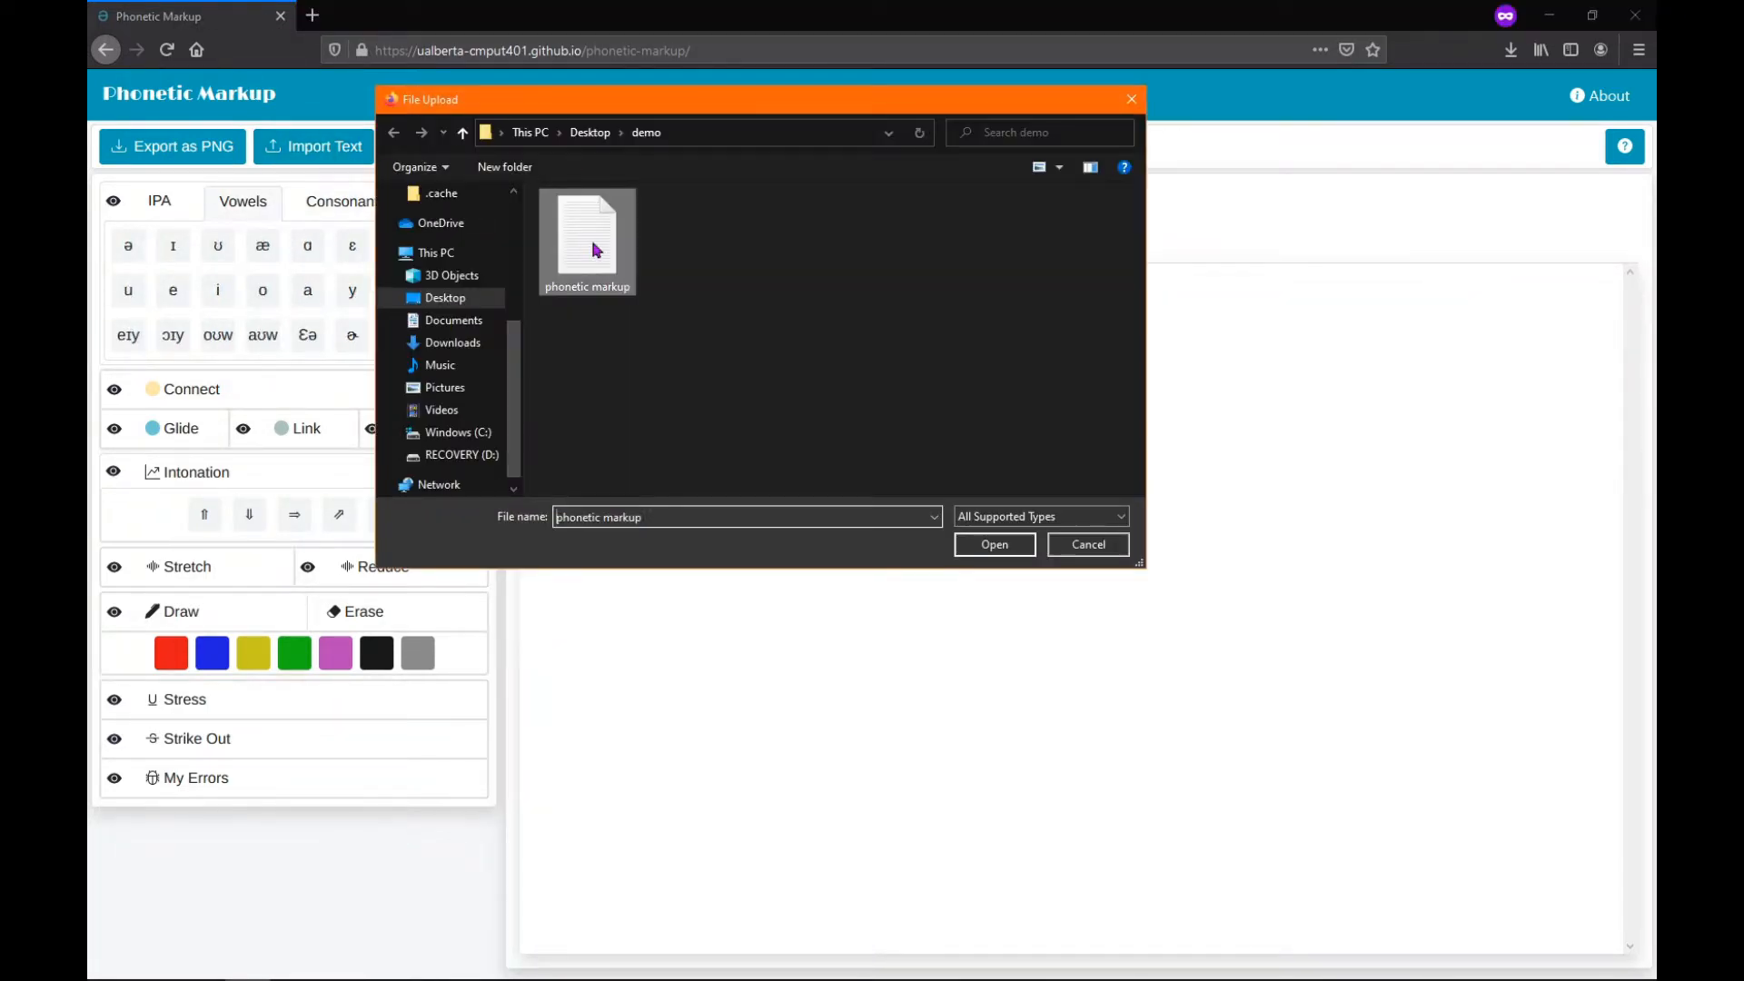
{"action": "left_click", "coordinate": [992, 543]}
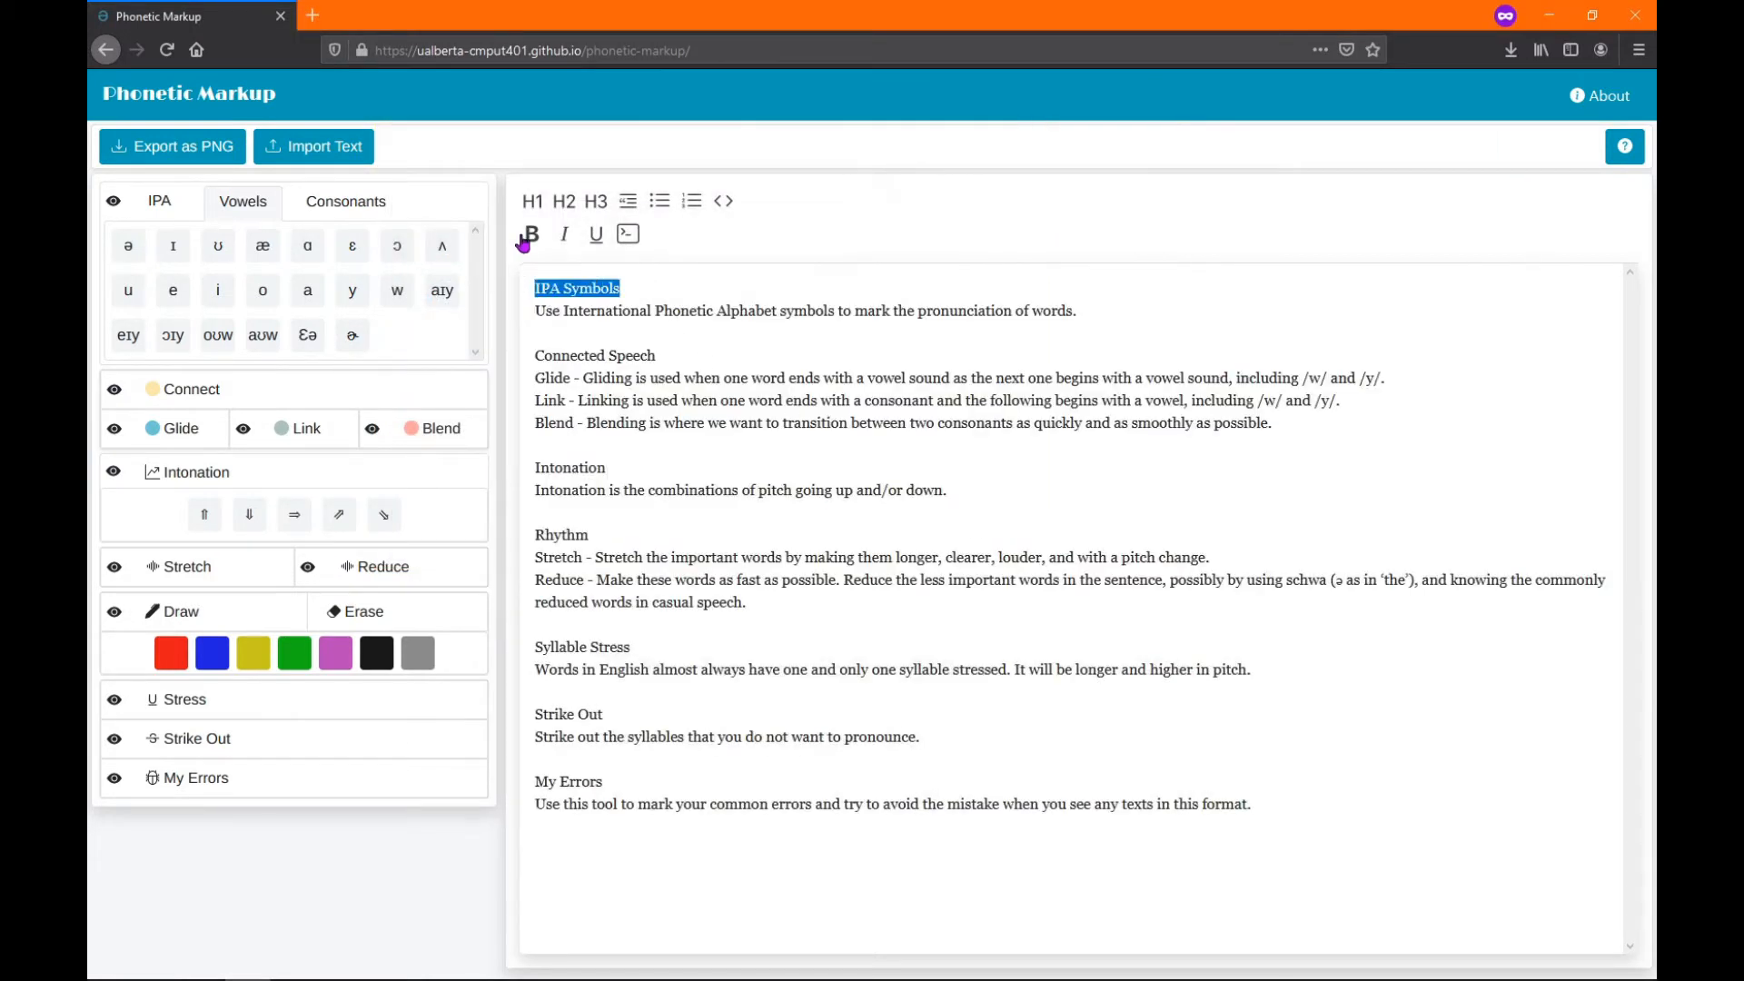
{"action": "left_click", "coordinate": [530, 234]}
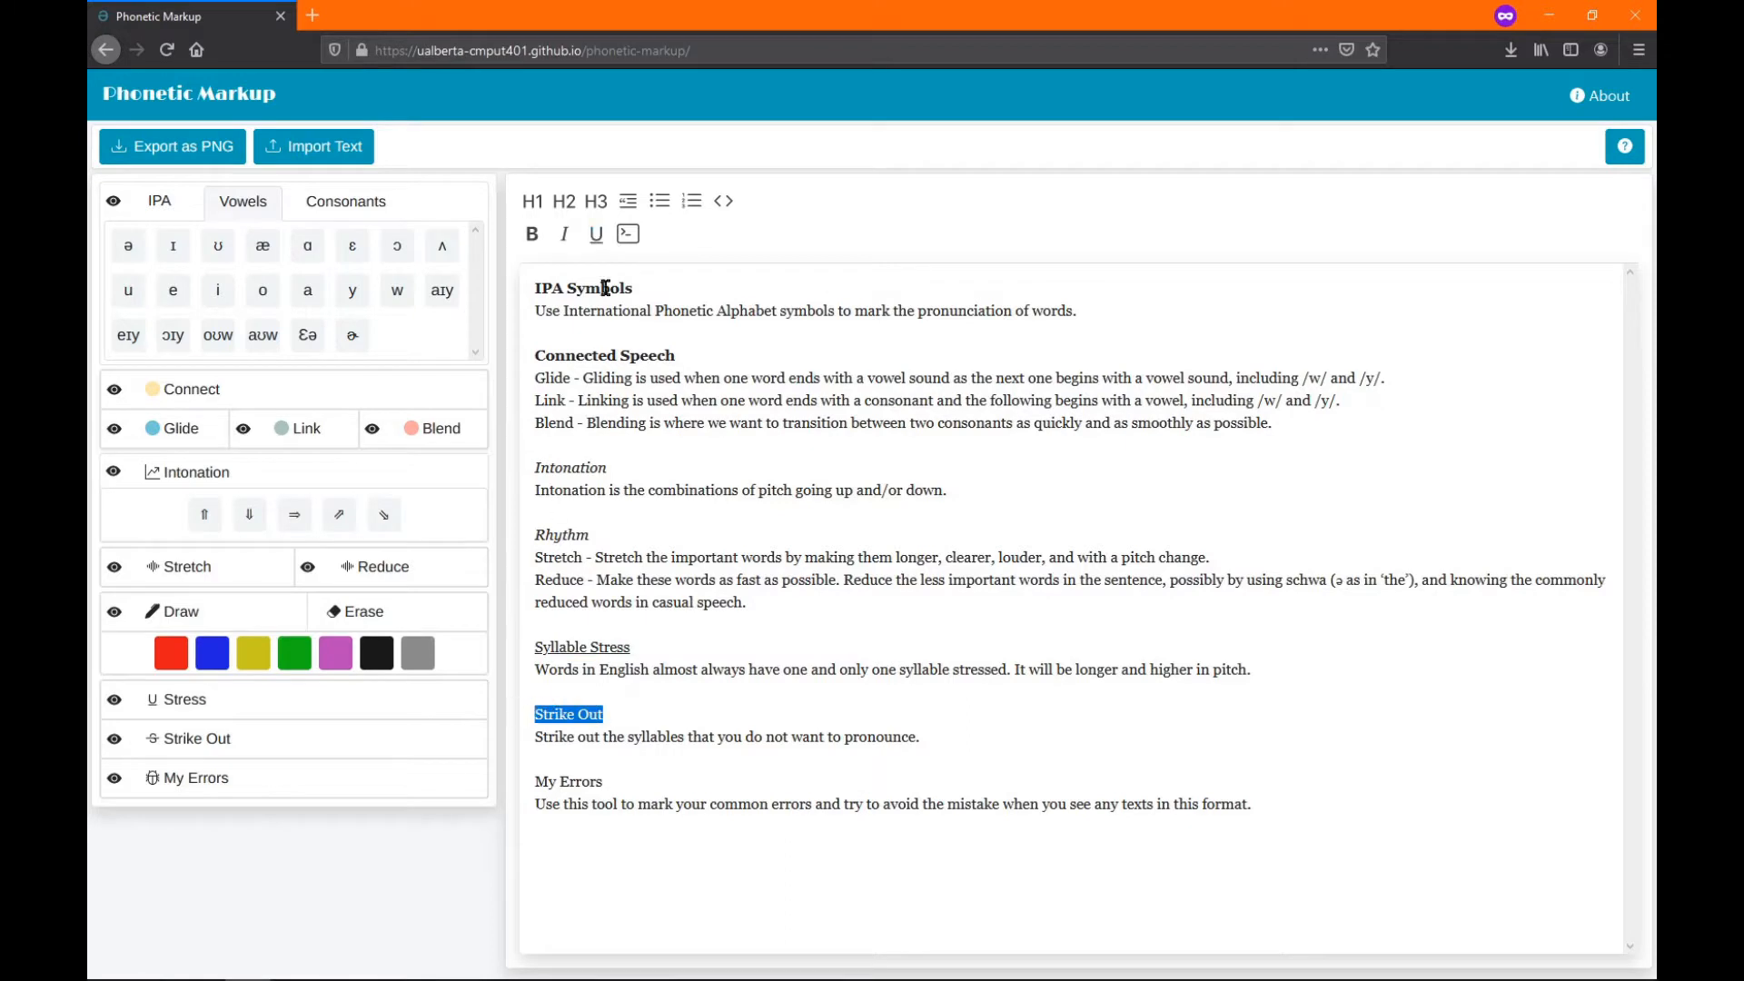
{"action": "left_click", "coordinate": [596, 234]}
{"action": "type", "text": "Now, let's get to marking up some text!"}
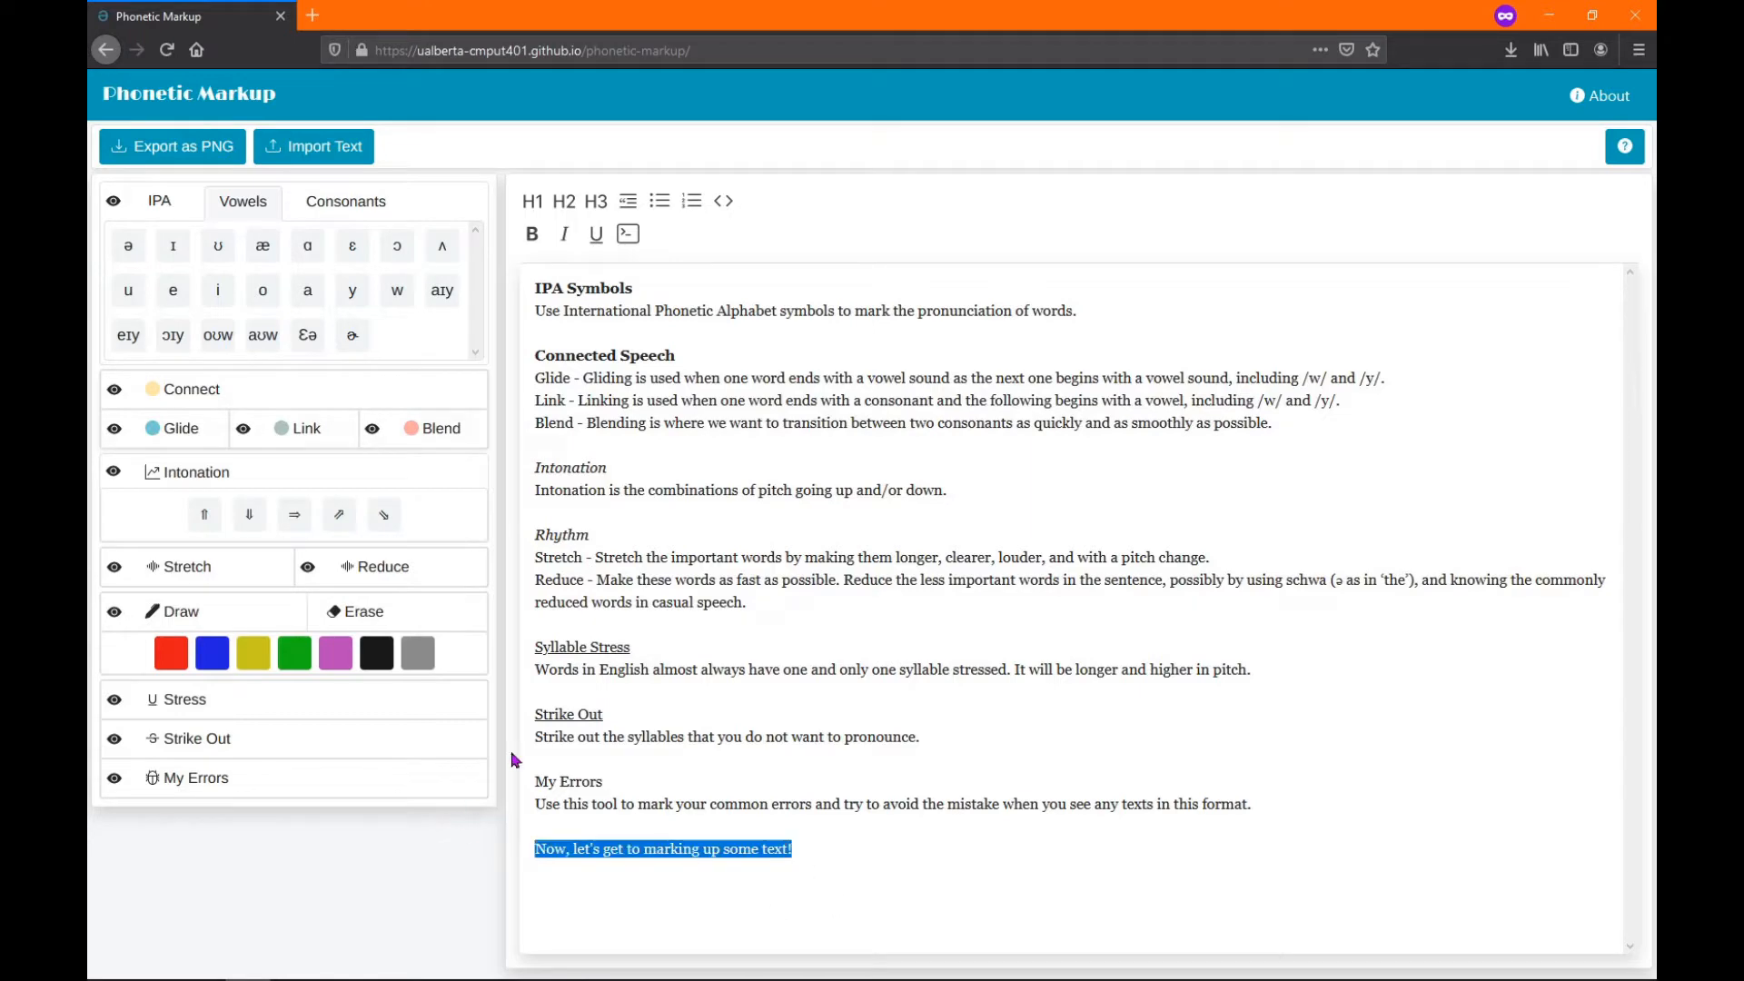
- Place the aɪy vowel symbol above 'pronunciation' and mark connected speech highlights
{"action": "left_click", "coordinate": [532, 202]}
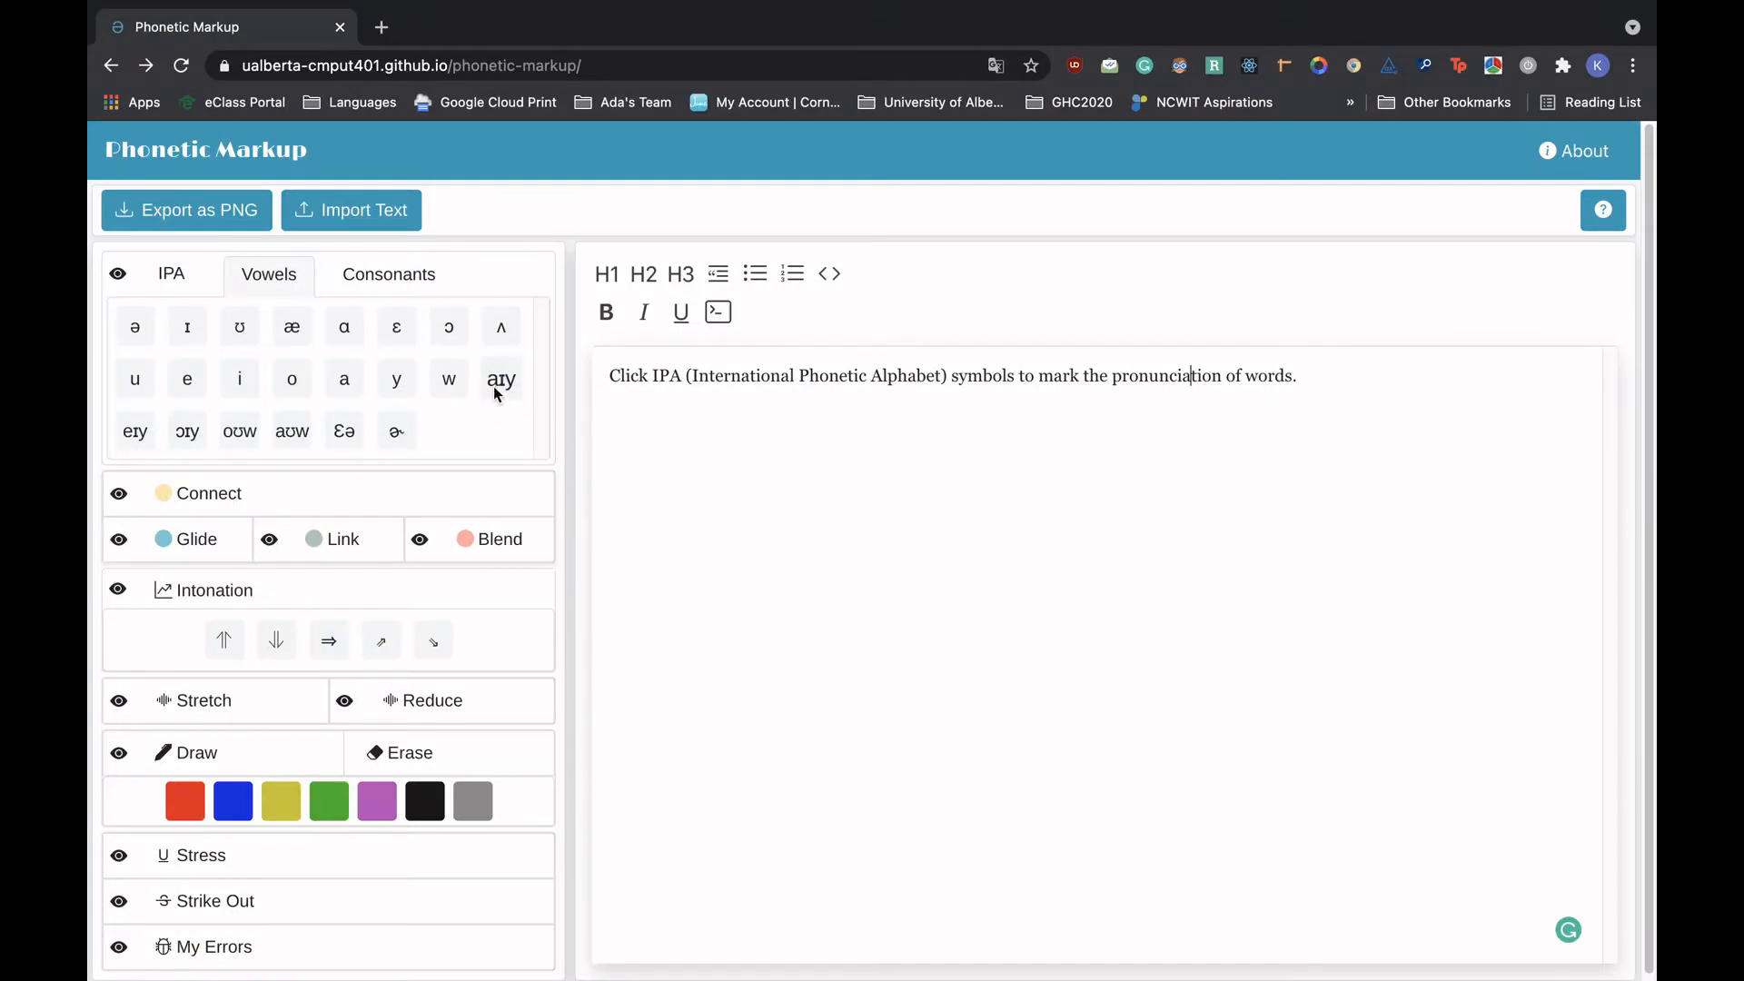
{"action": "left_click", "coordinate": [502, 378]}
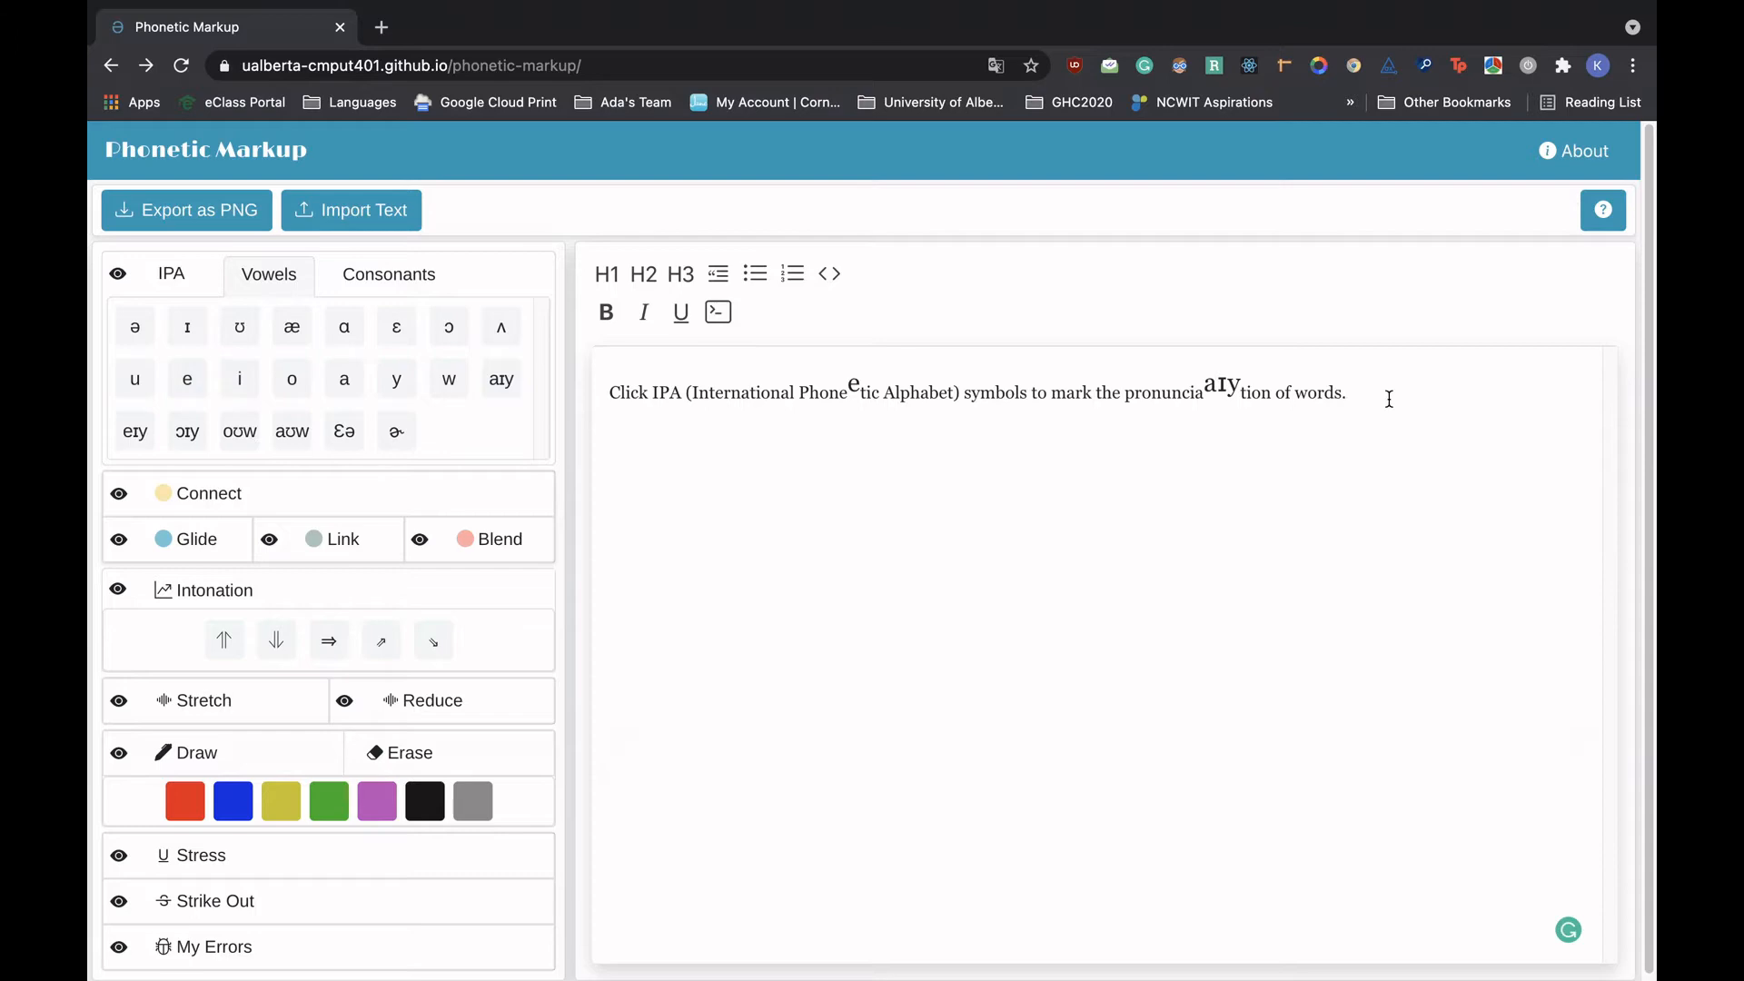
{"action": "left_click", "coordinate": [1347, 392]}
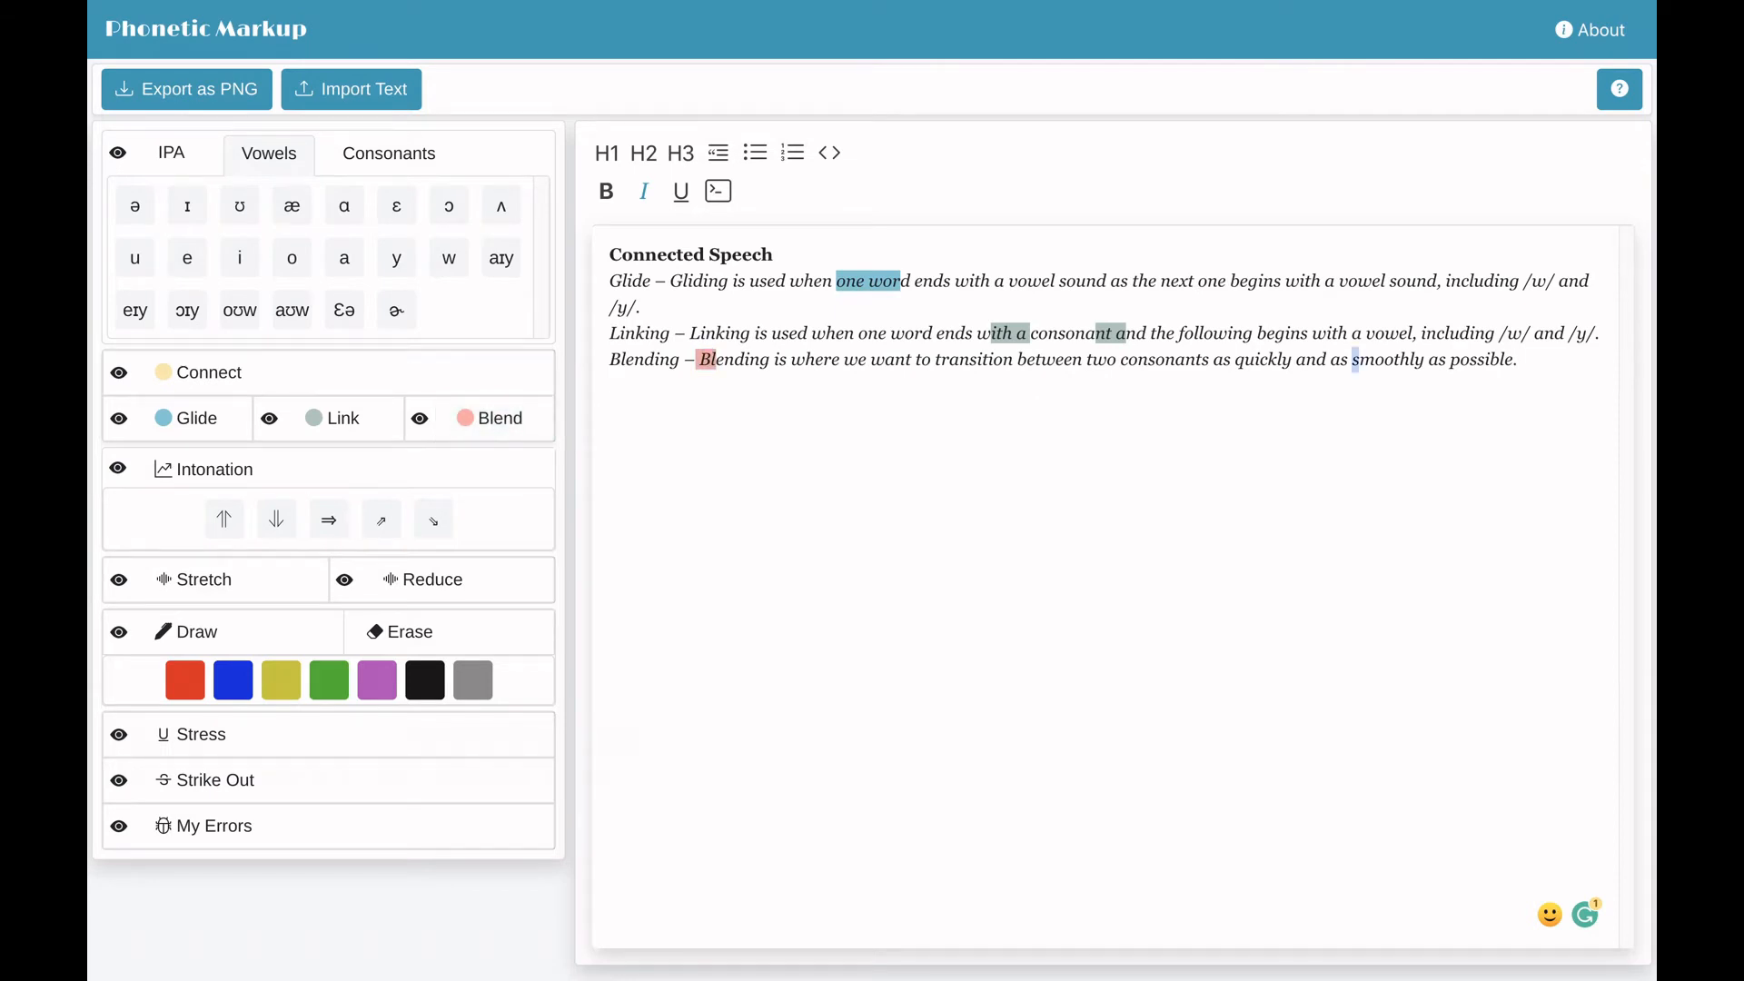
- Mark a blend at the start of 'smoothly' in the Blending line
{"action": "left_click", "coordinate": [493, 418]}
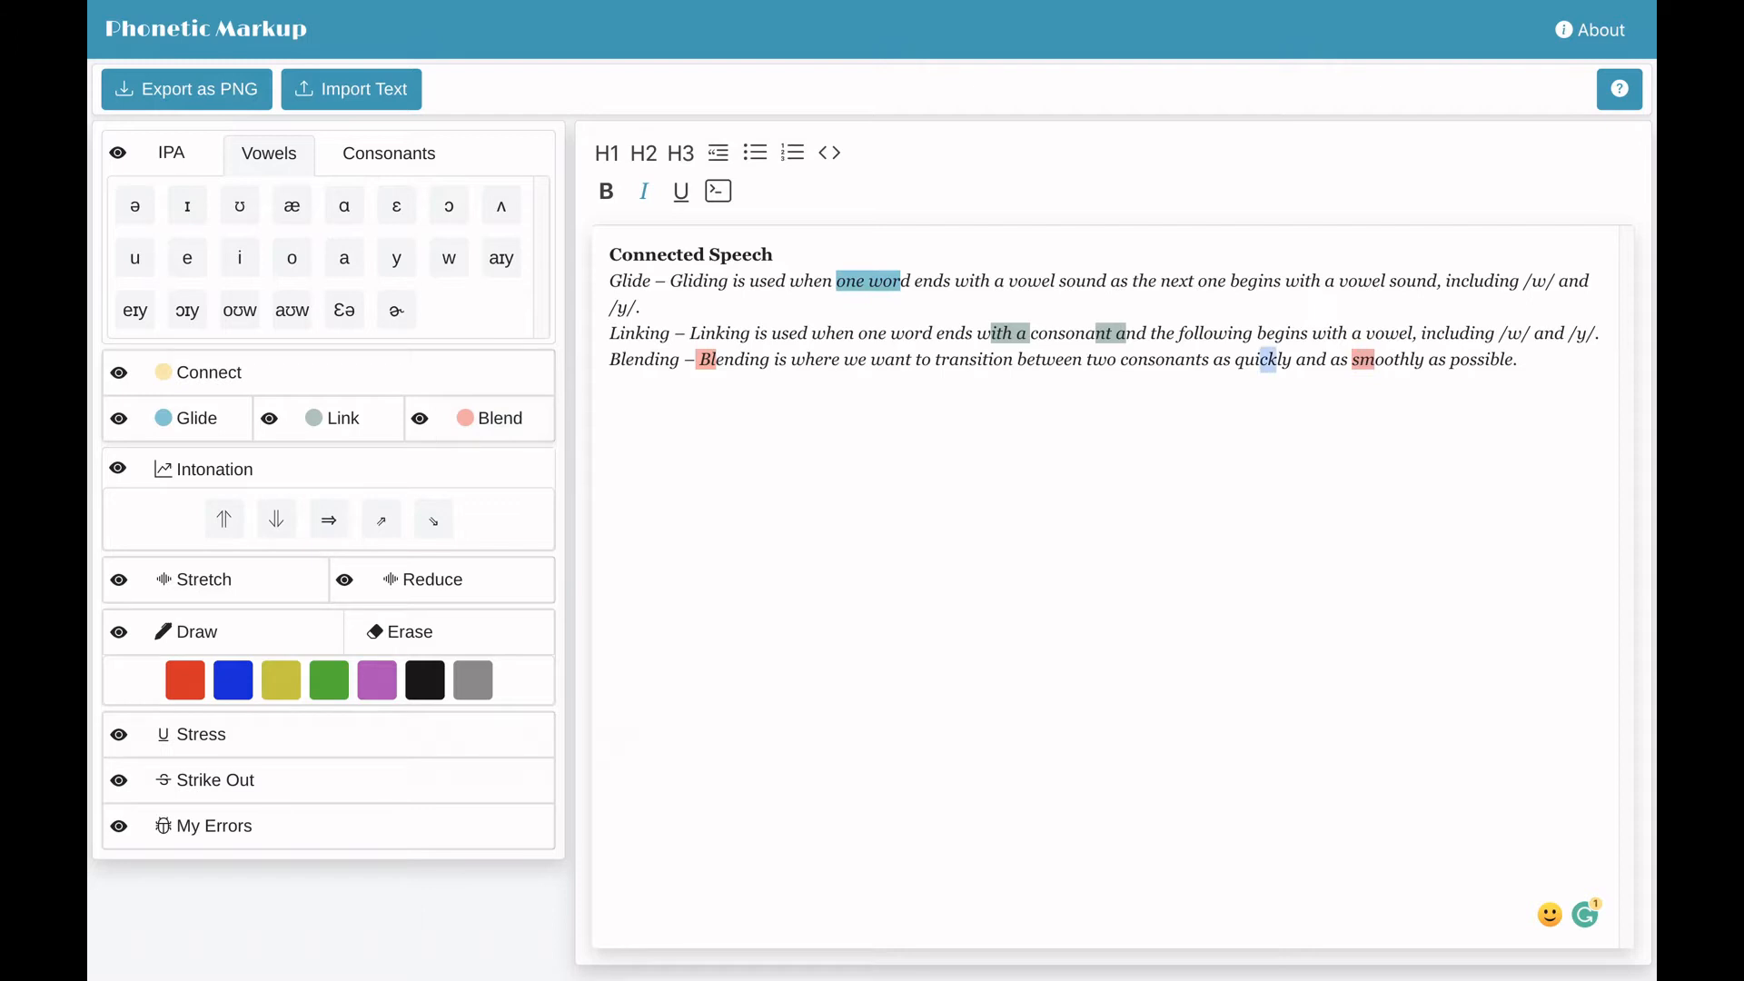
{"action": "left_click", "coordinate": [494, 418]}
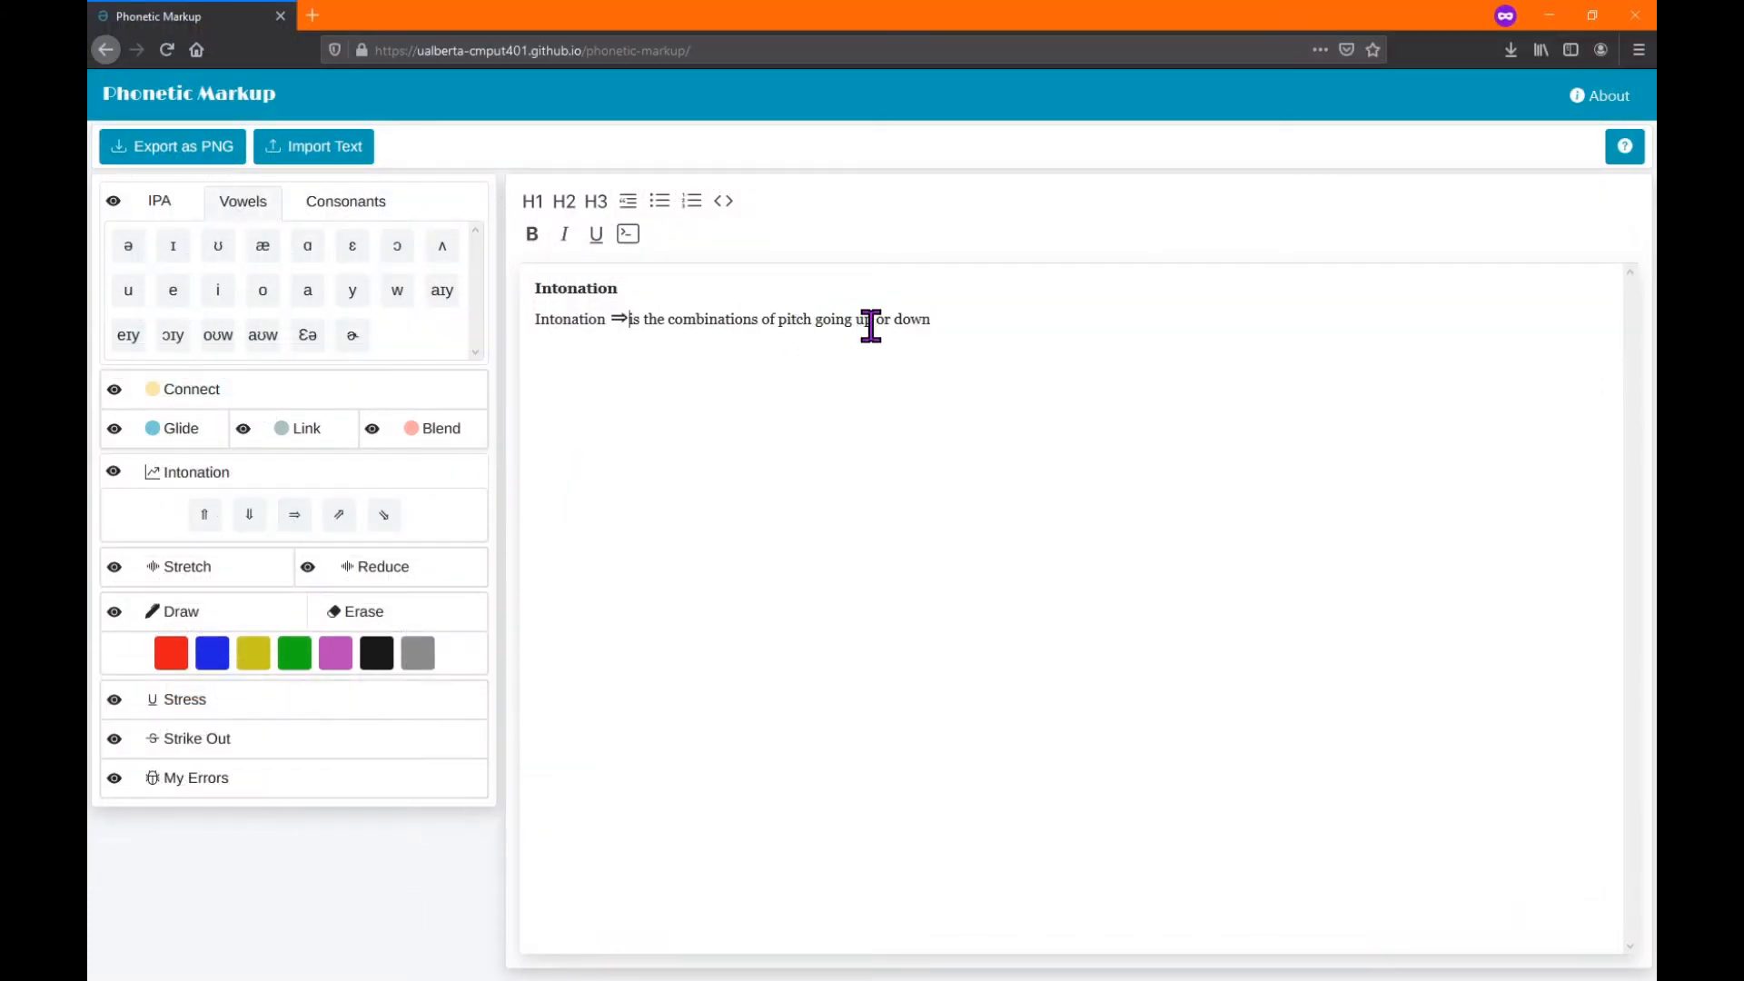
- Stretch 'important' and 'longer, clearer, louder' in the Rhythm notes
{"action": "left_click", "coordinate": [340, 514]}
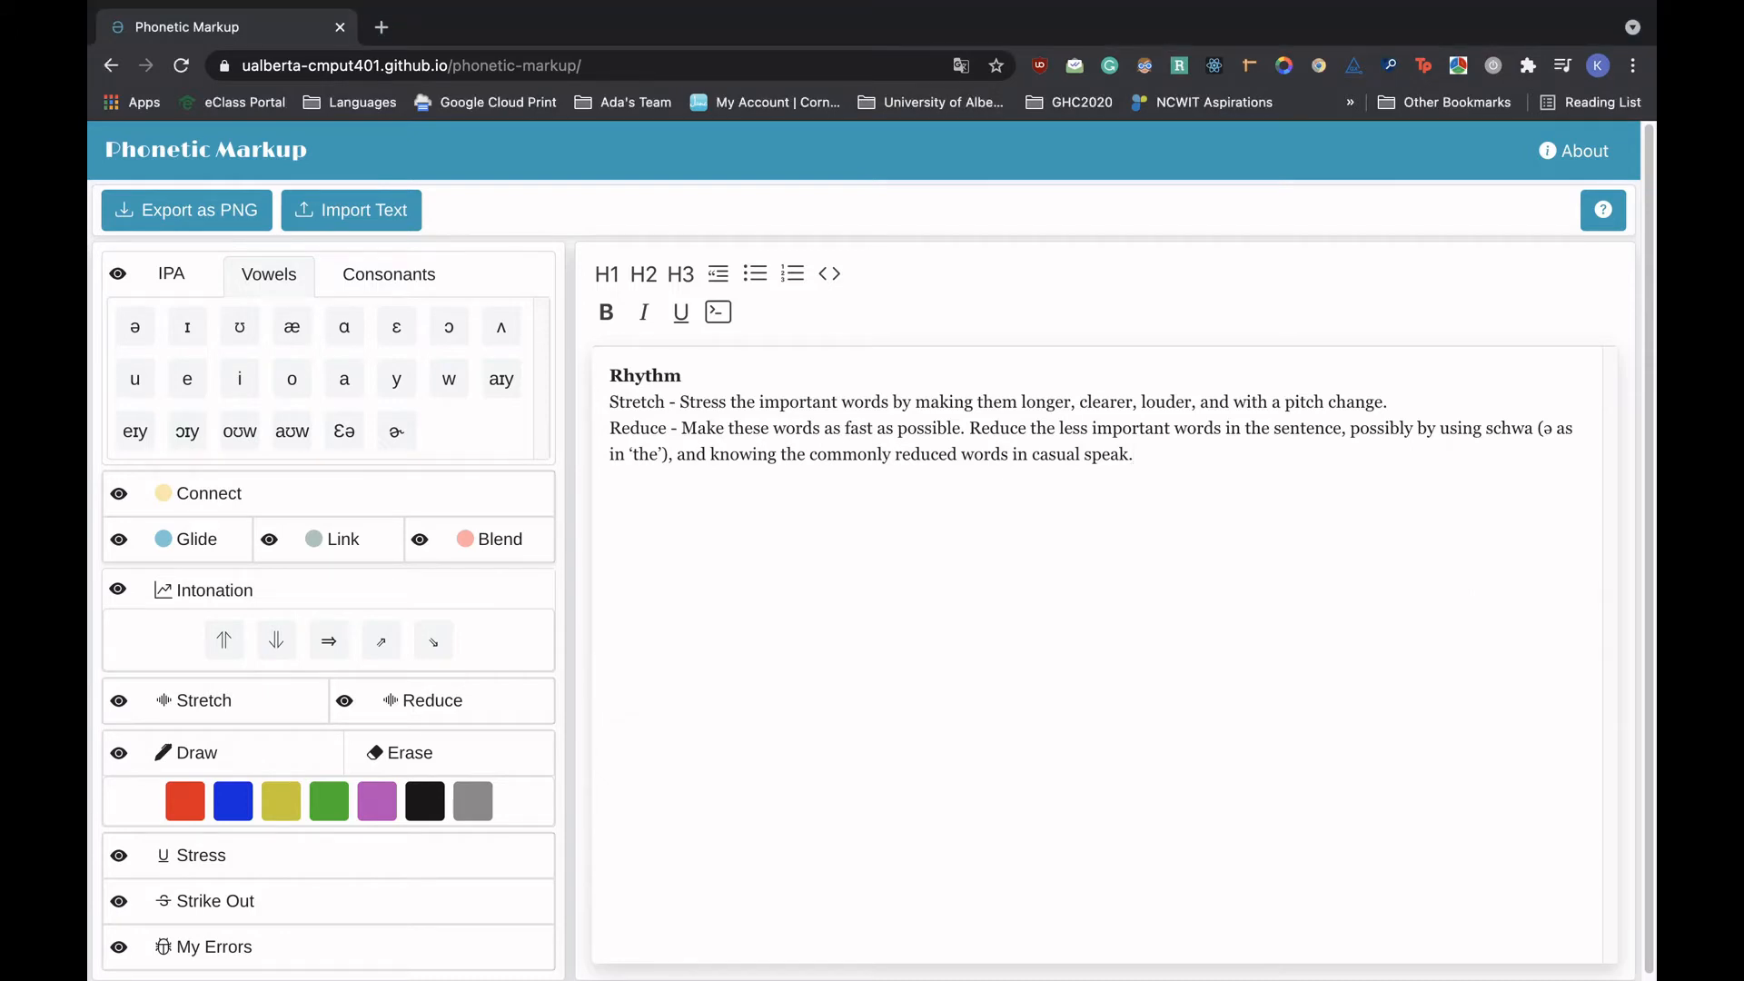
{"action": "double_click", "coordinate": [795, 402]}
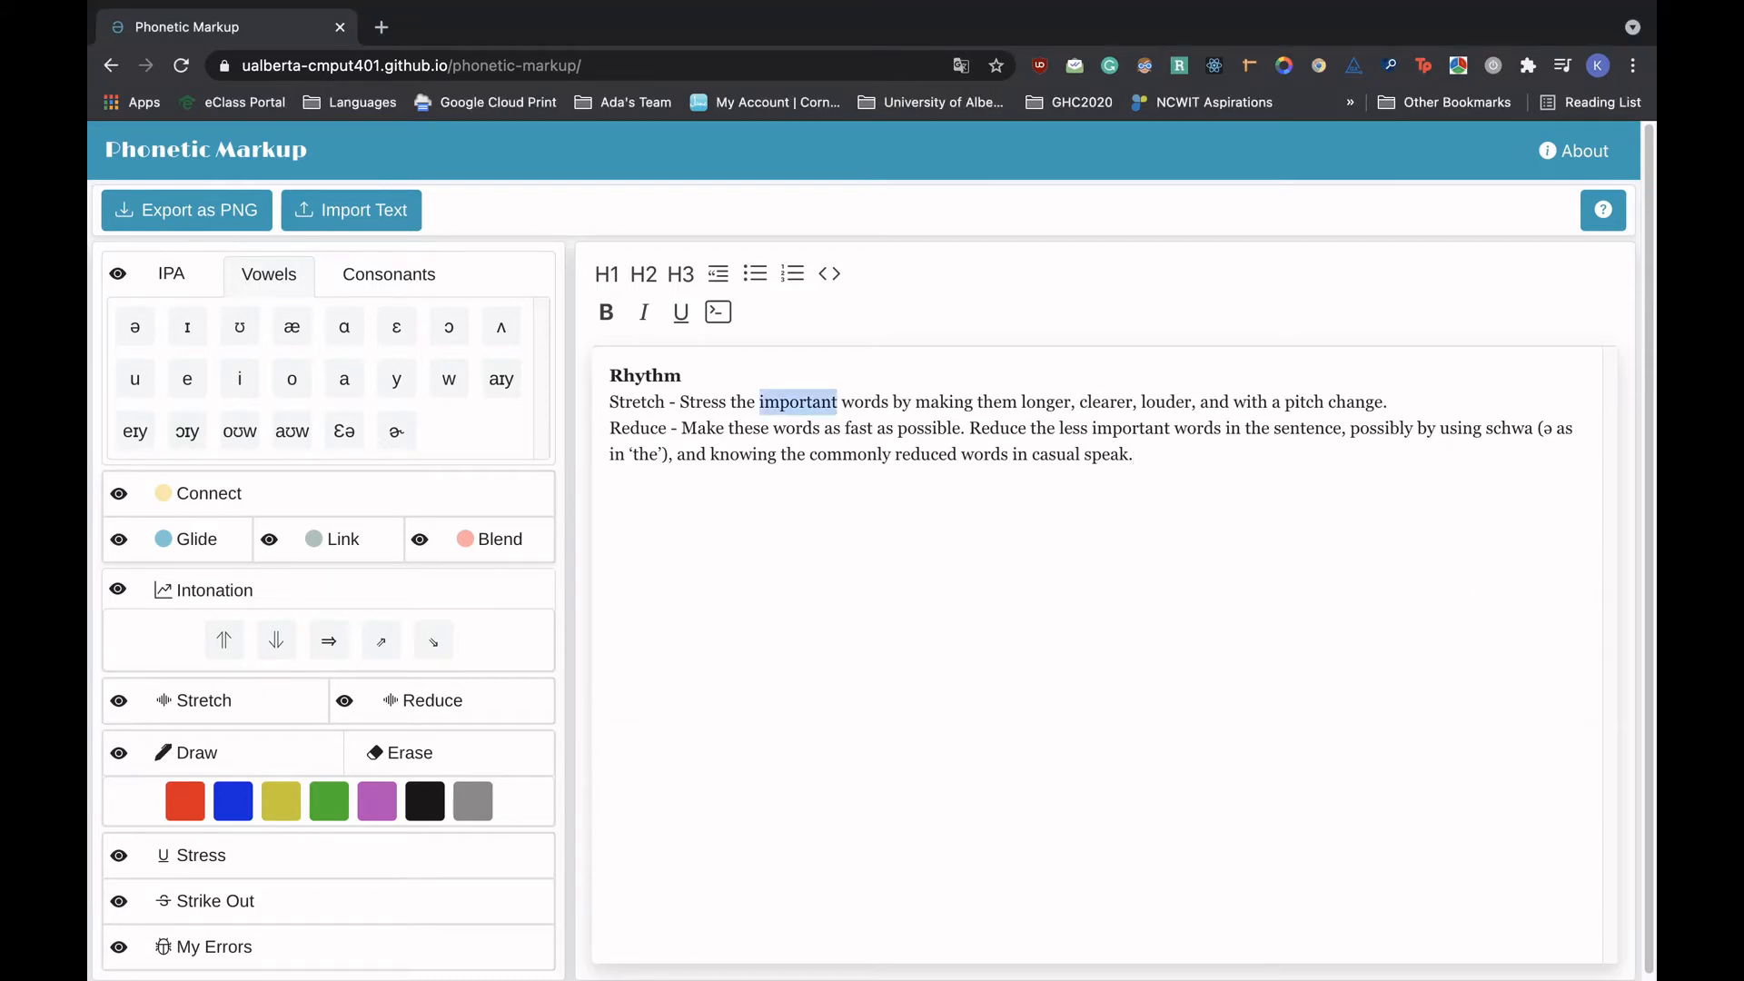
{"action": "left_click", "coordinate": [202, 700]}
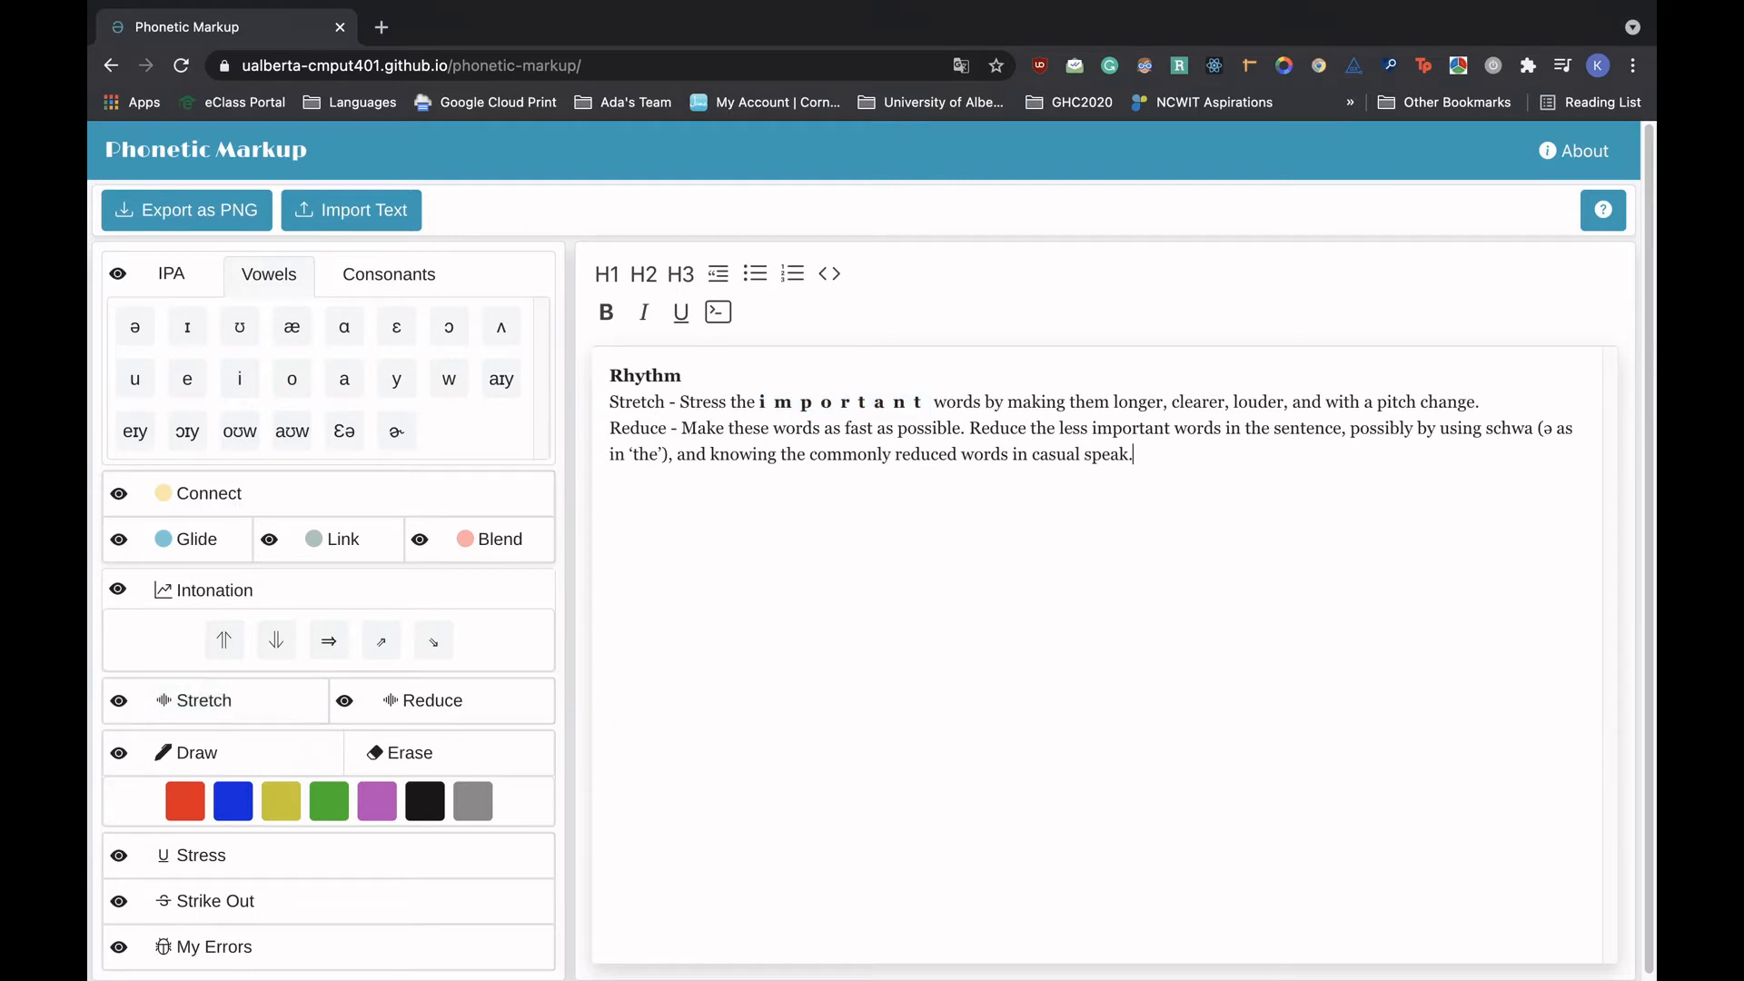
{"action": "left_click_drag", "start_coordinate": [1112, 401], "coordinate": [1287, 401]}
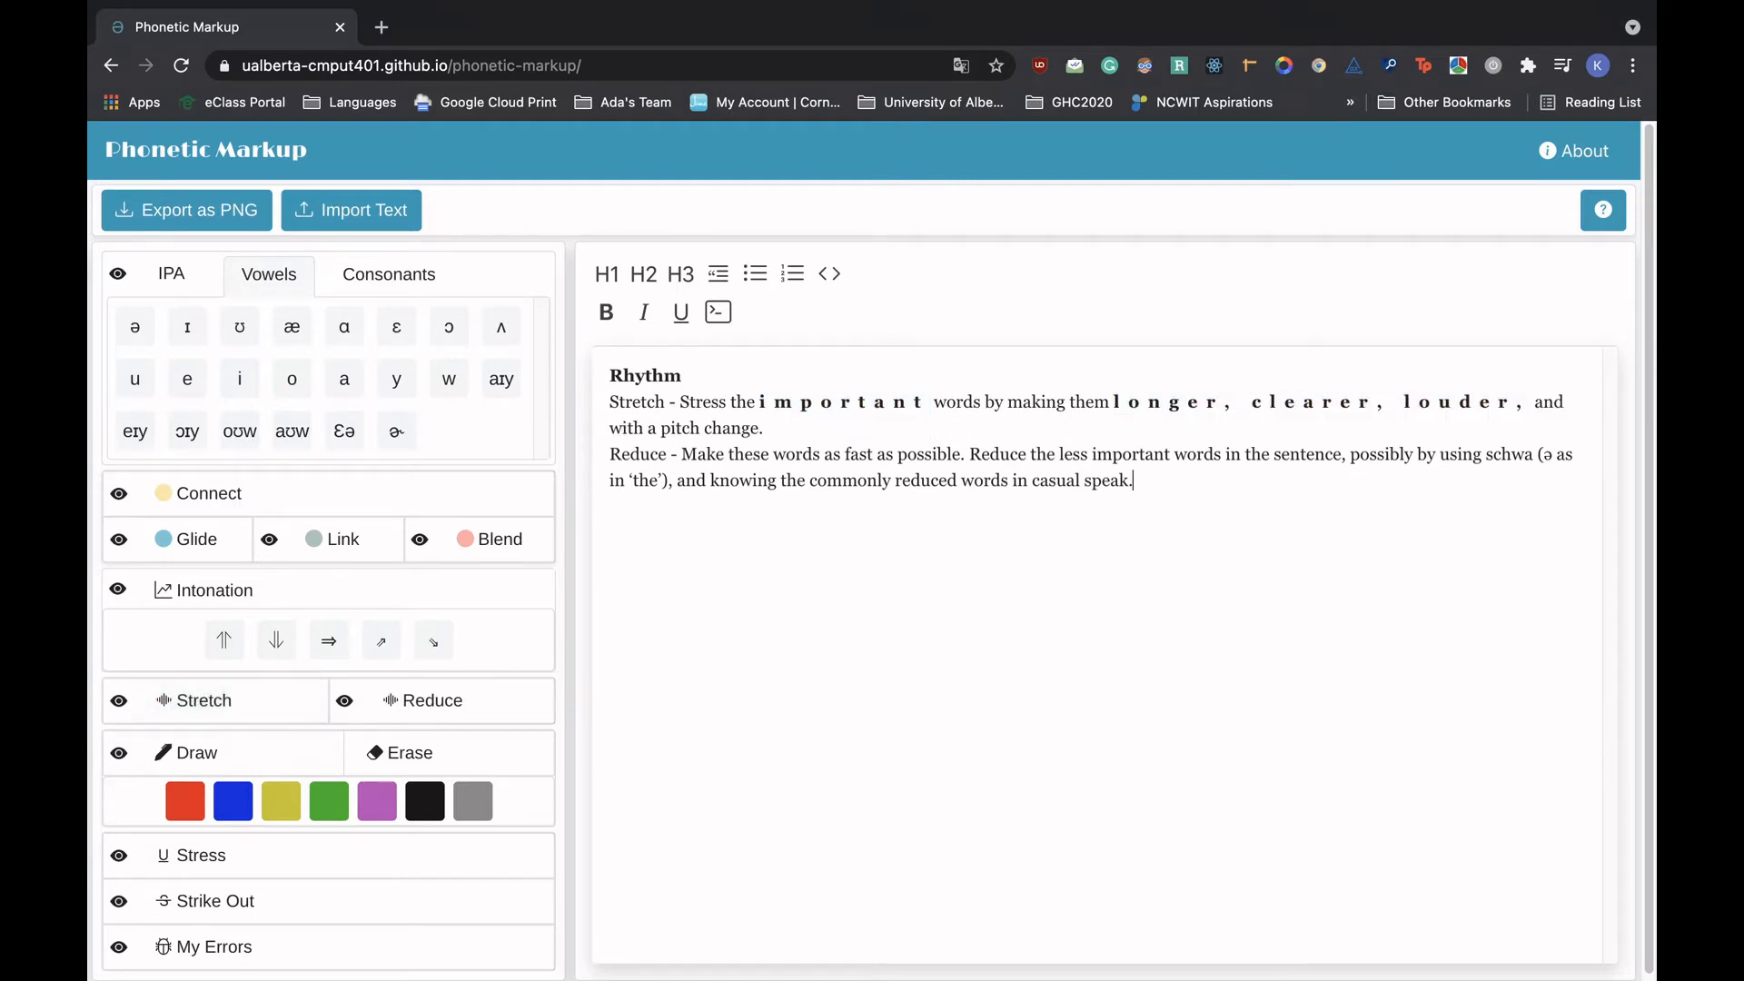
- Reduce the small words 'as', 'the' and 'and' in the Rhythm notes
{"action": "double_click", "coordinate": [831, 455]}
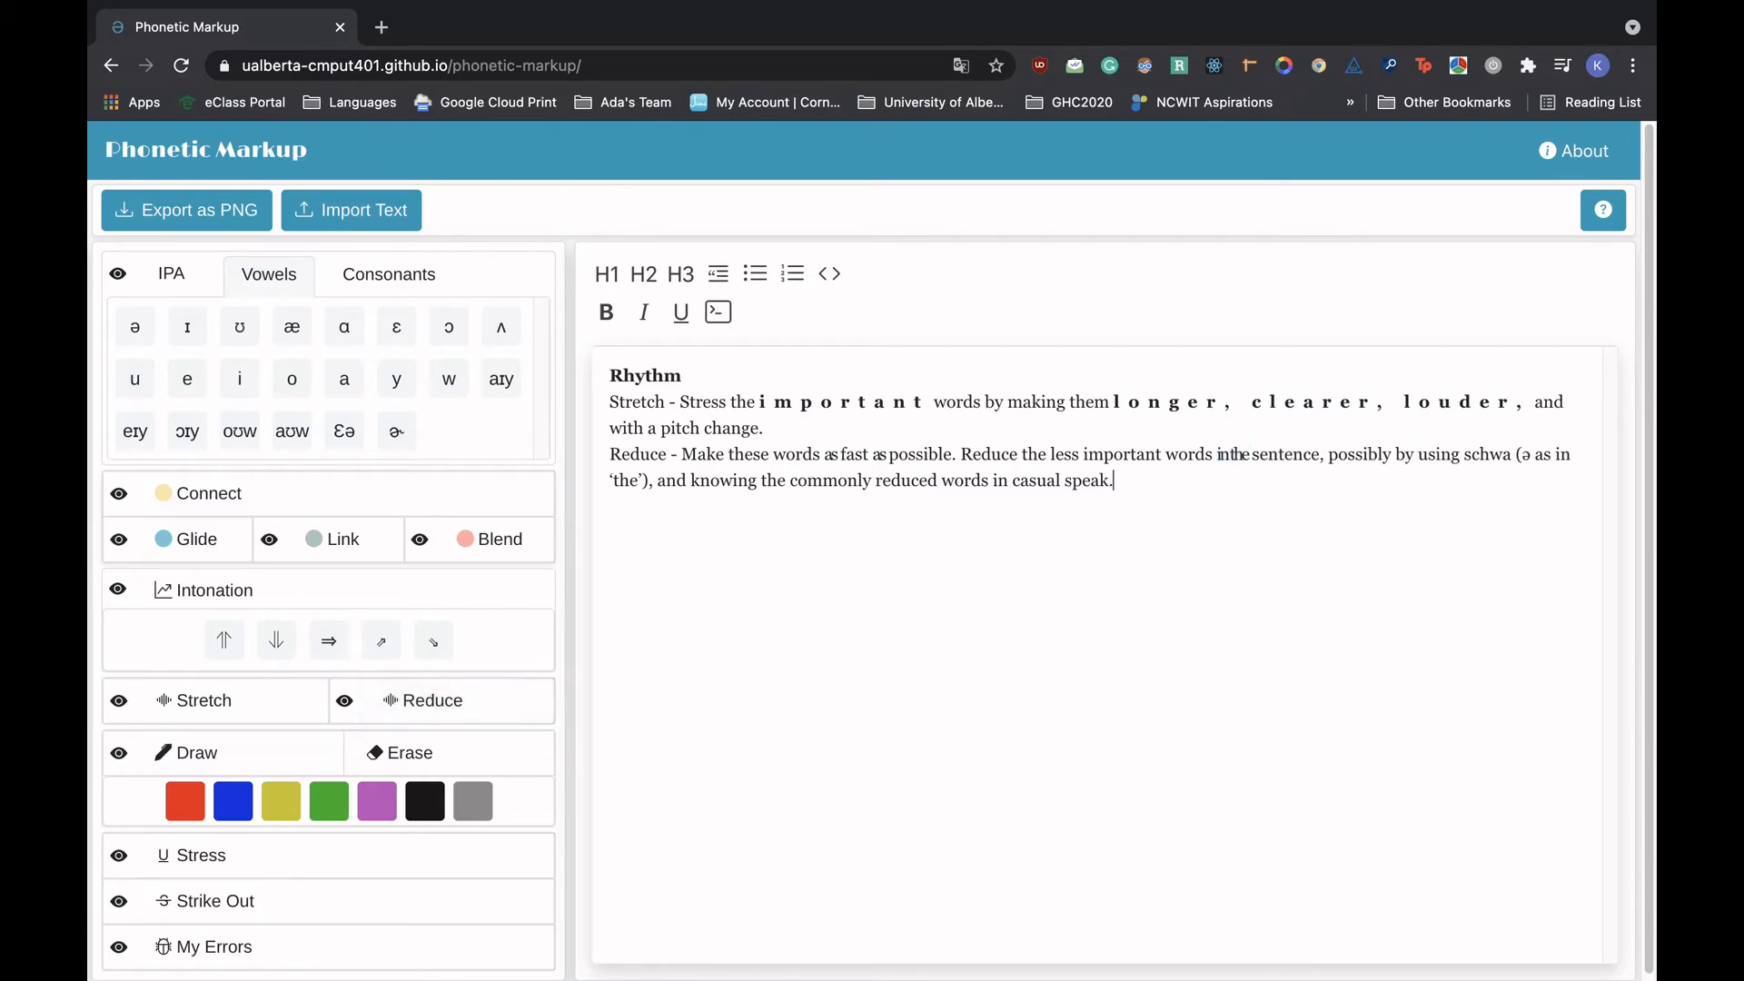
{"action": "left_click", "coordinate": [435, 702]}
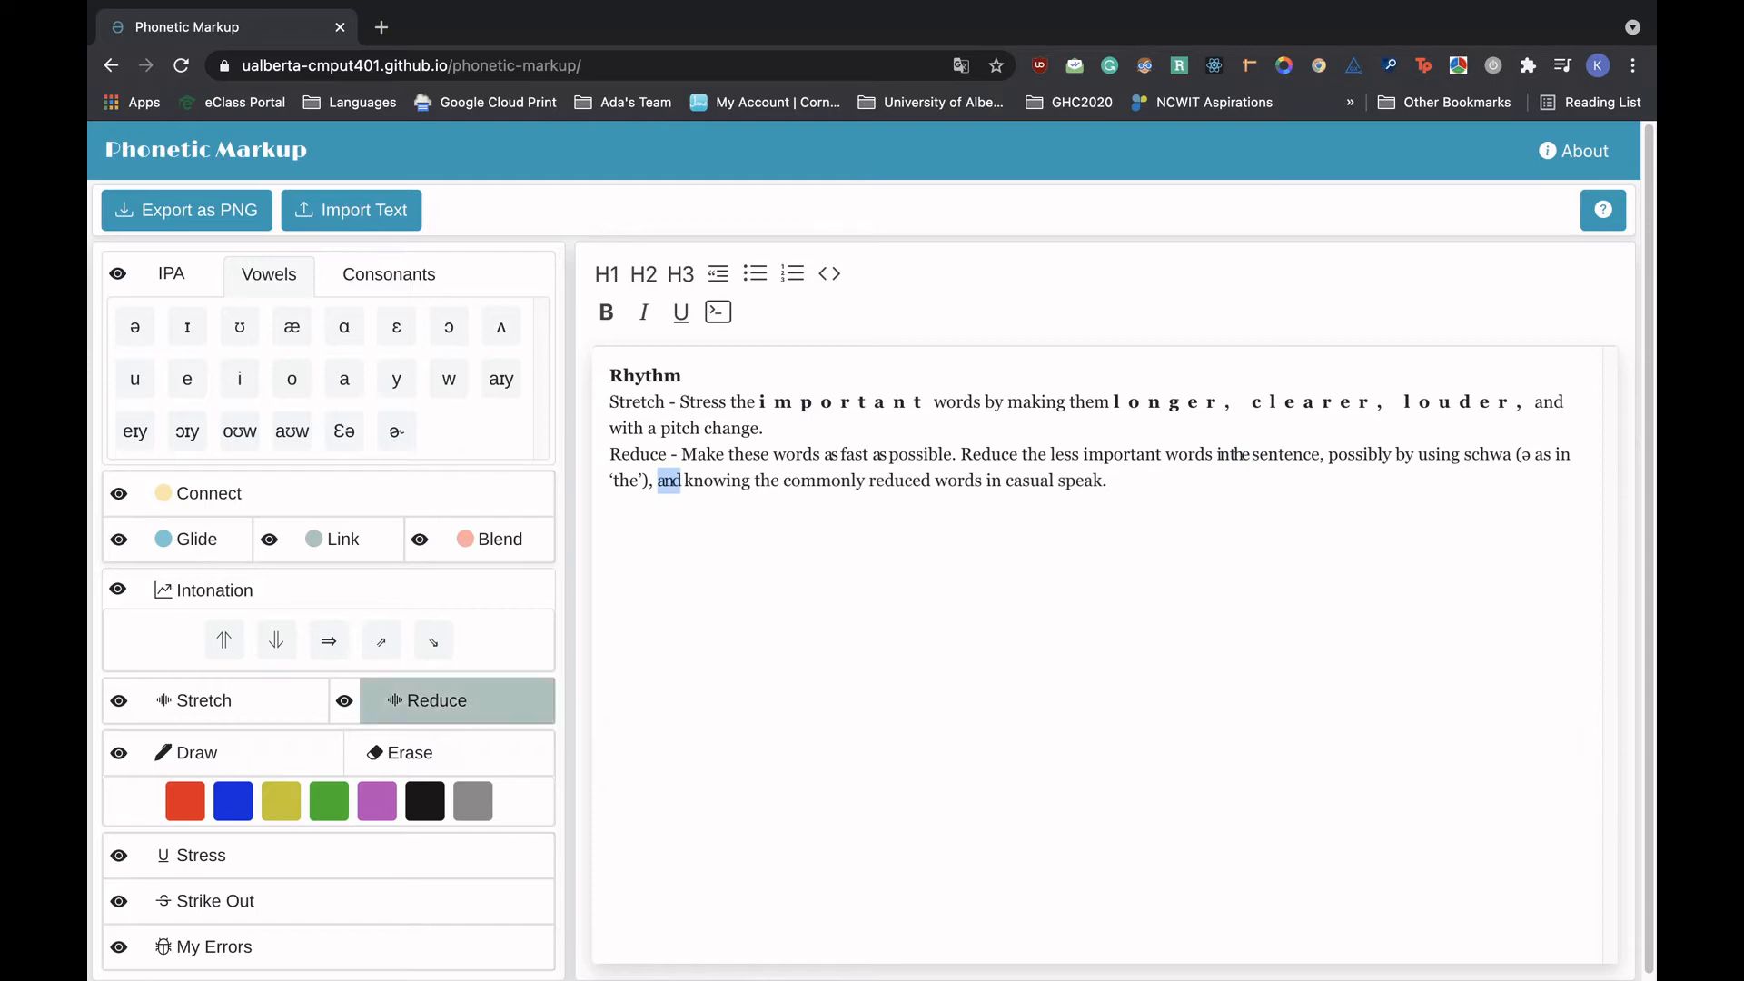
{"action": "left_click", "coordinate": [434, 699]}
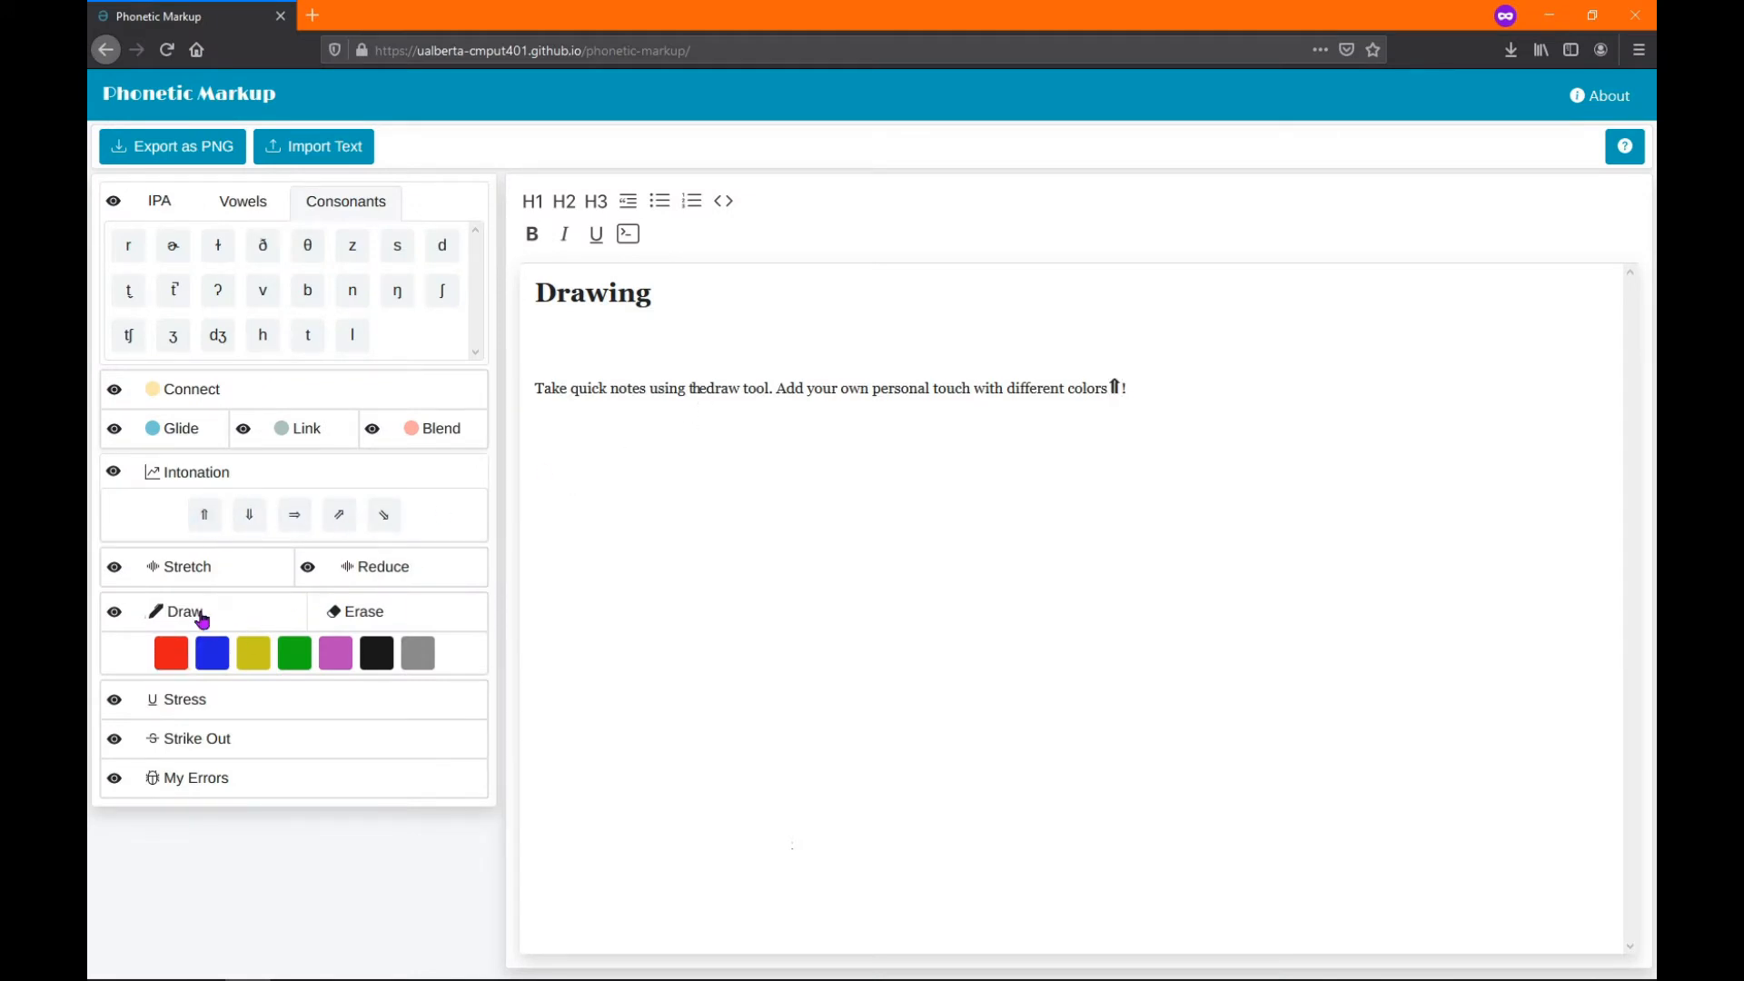
- Switch on freehand drawing, then mark letters in 'tool' and 'errors' with My Errors
{"action": "left_click", "coordinate": [180, 610]}
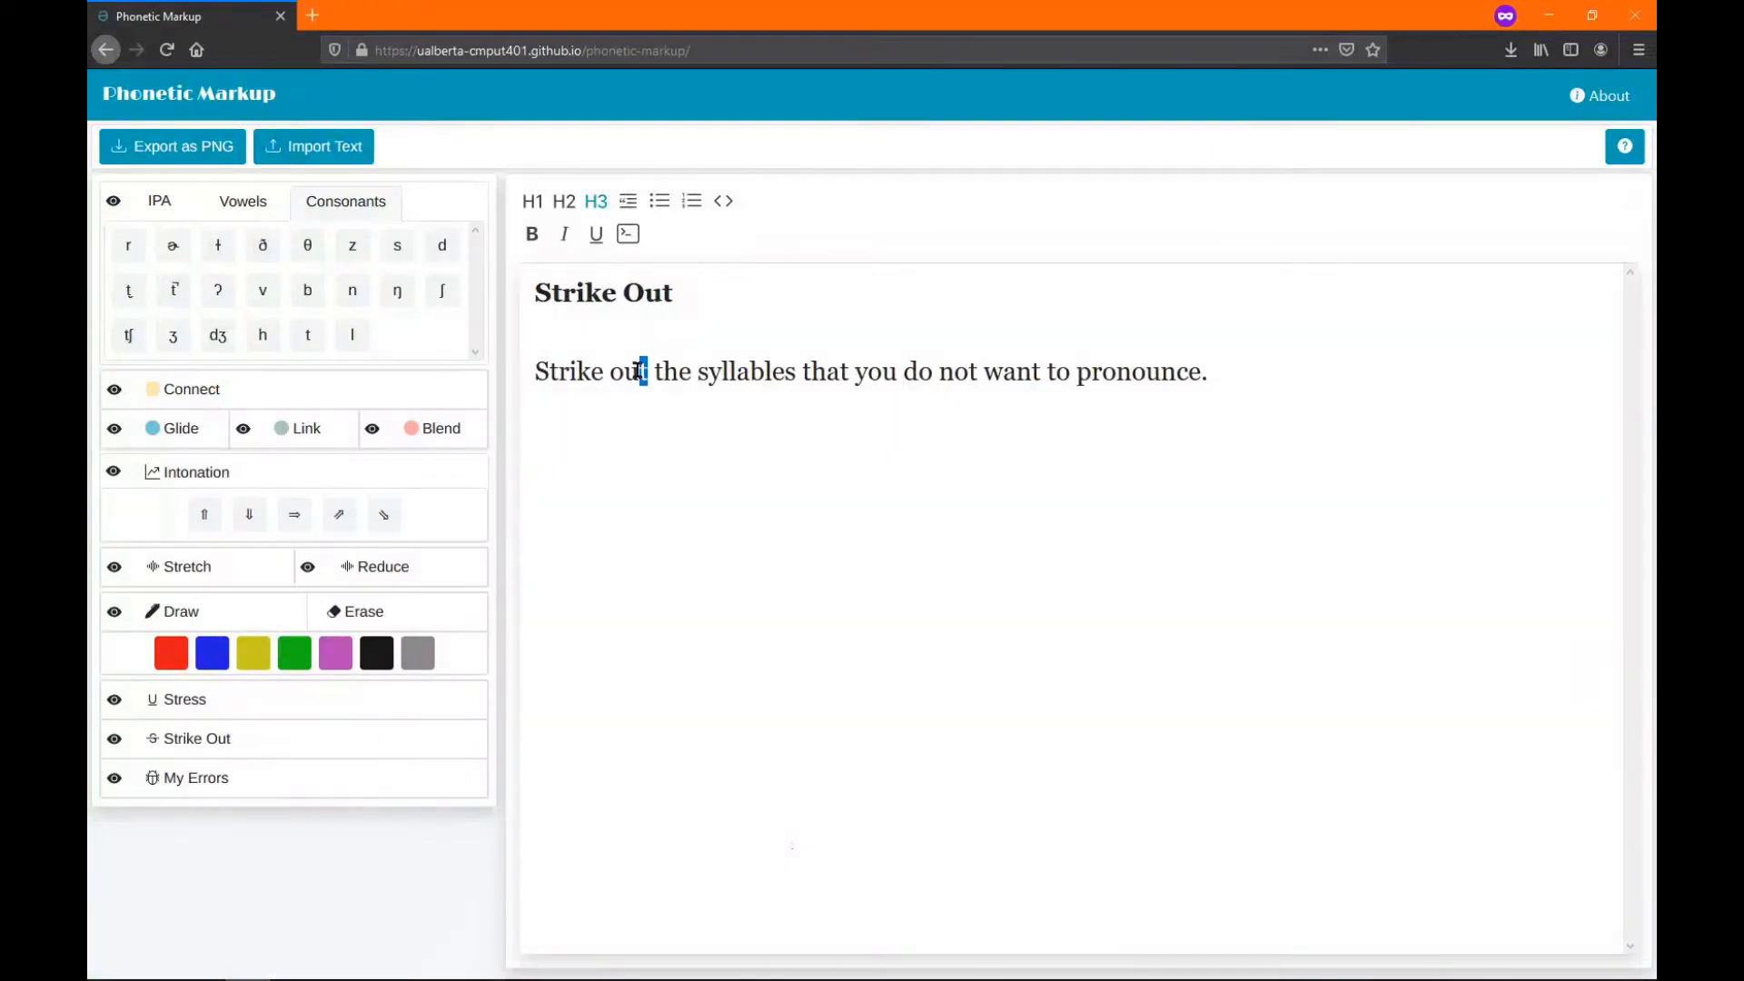
{"action": "left_click", "coordinate": [197, 738]}
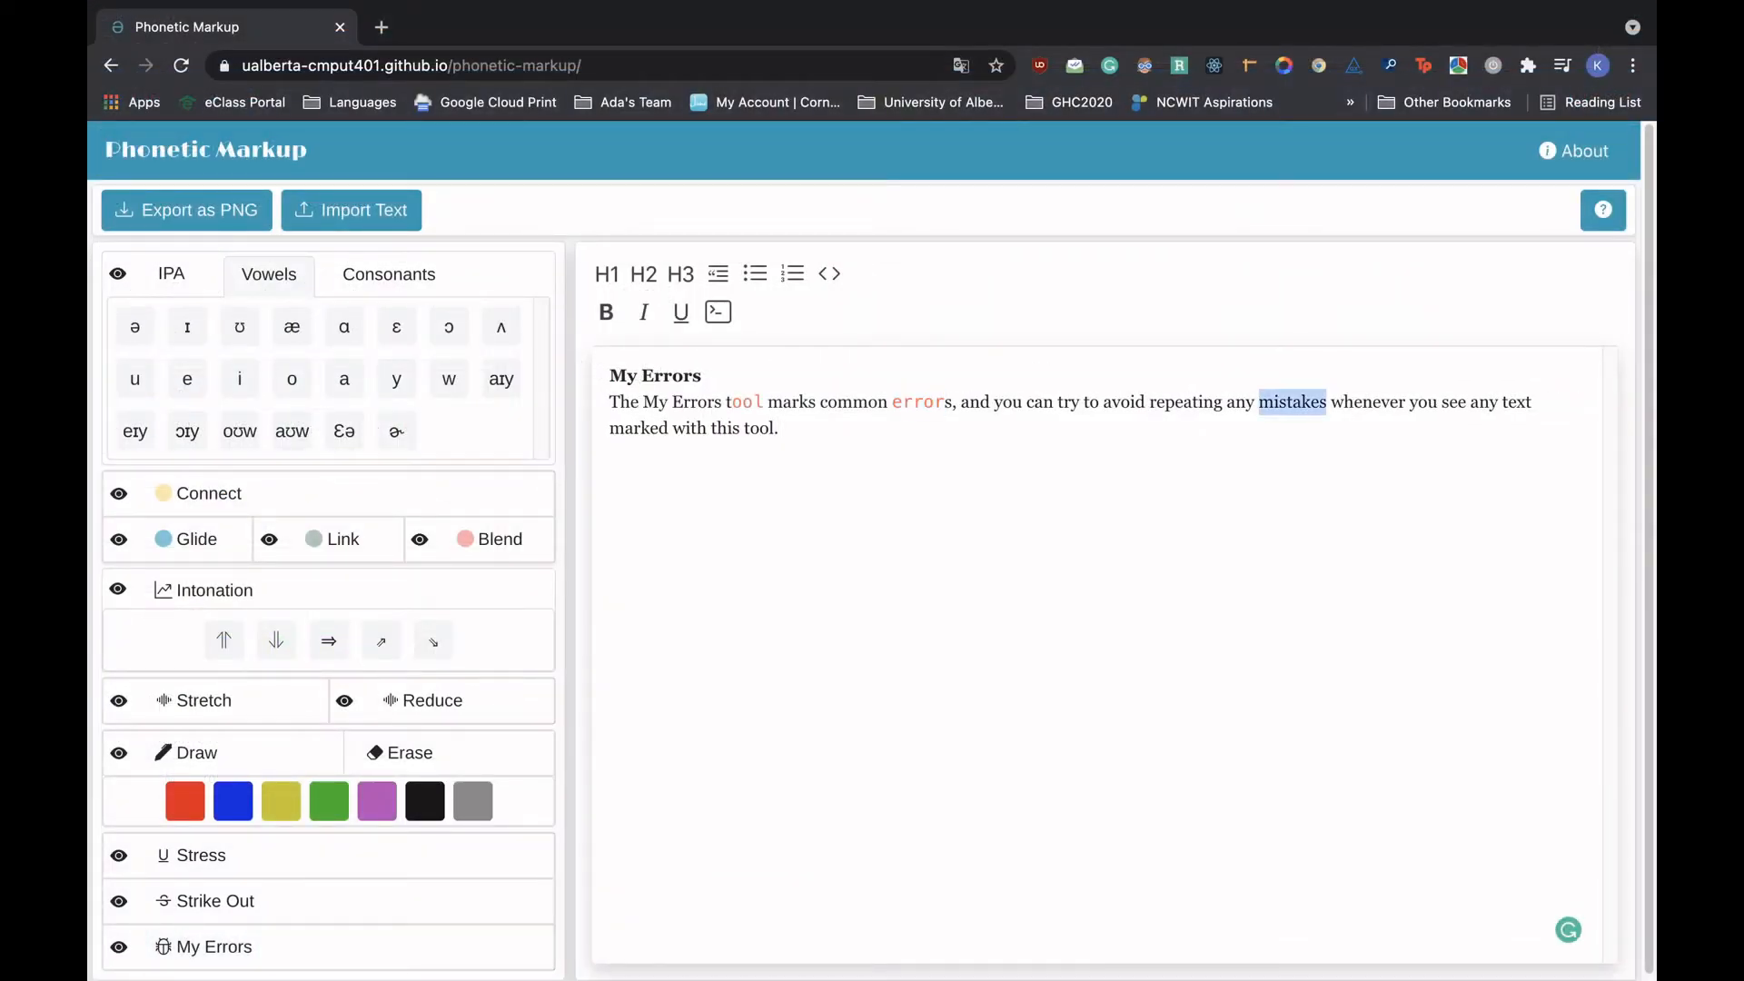
- Hide annotation kinds with the eye toggles, then show the Connect highlights and others again
{"action": "left_click", "coordinate": [216, 947]}
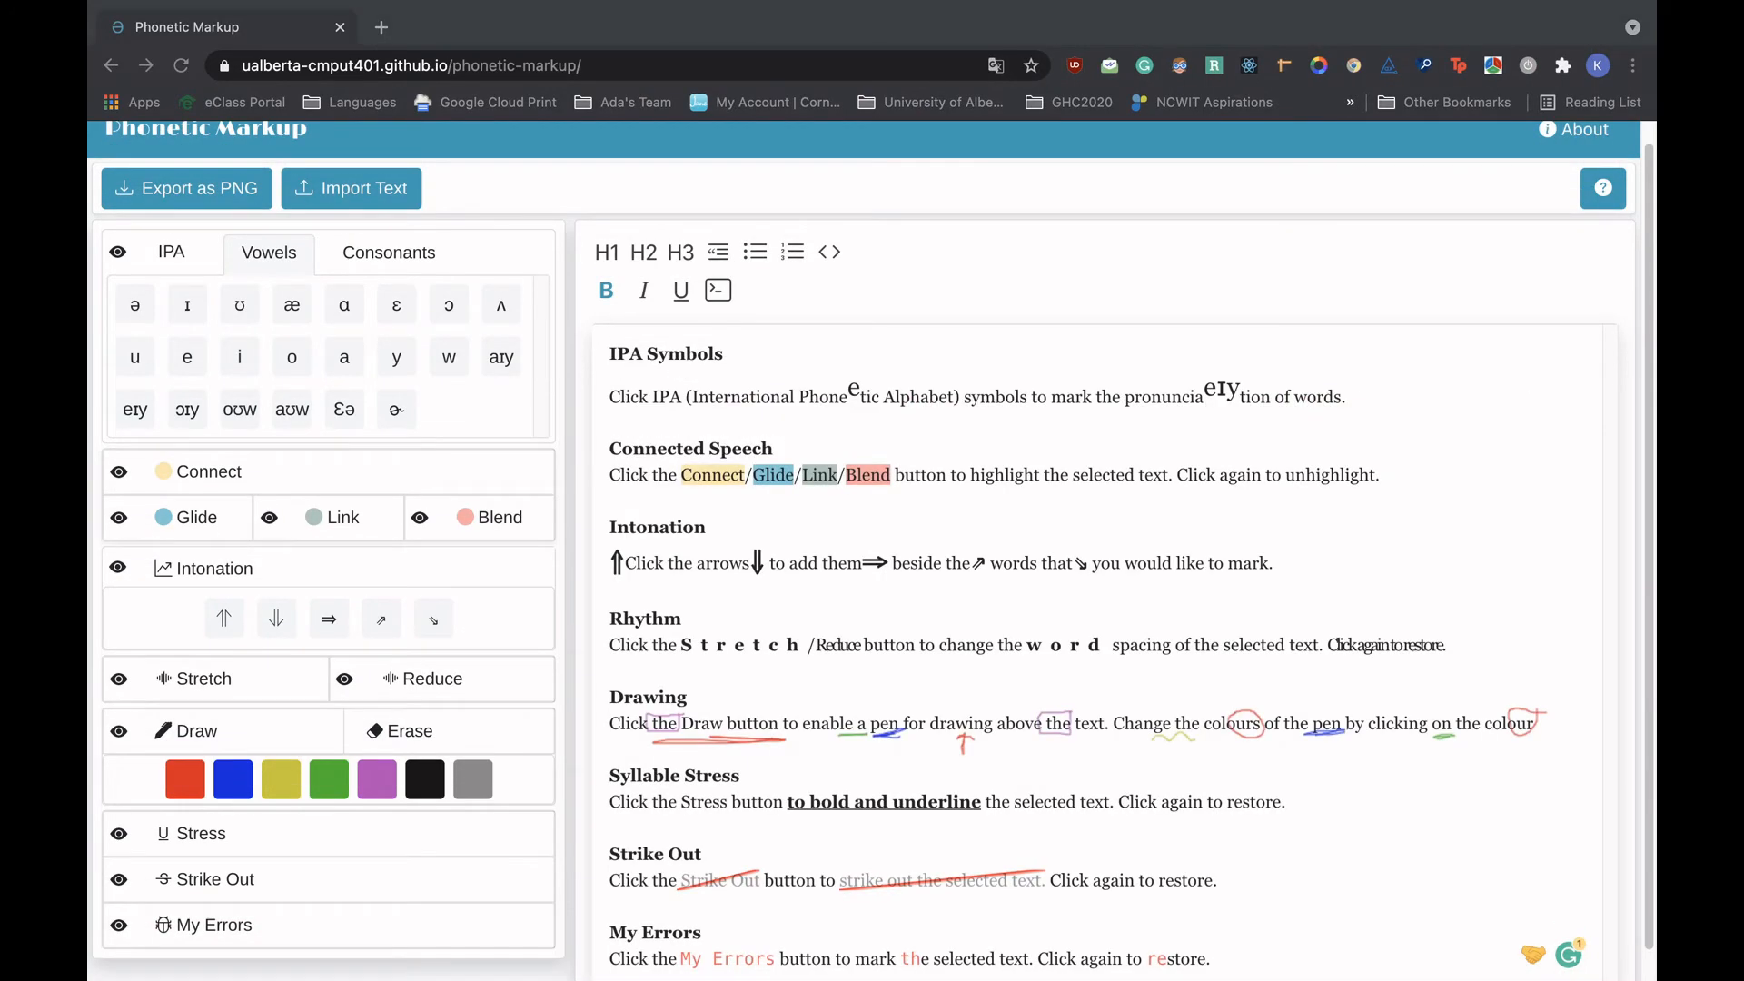
{"action": "left_click", "coordinate": [118, 253]}
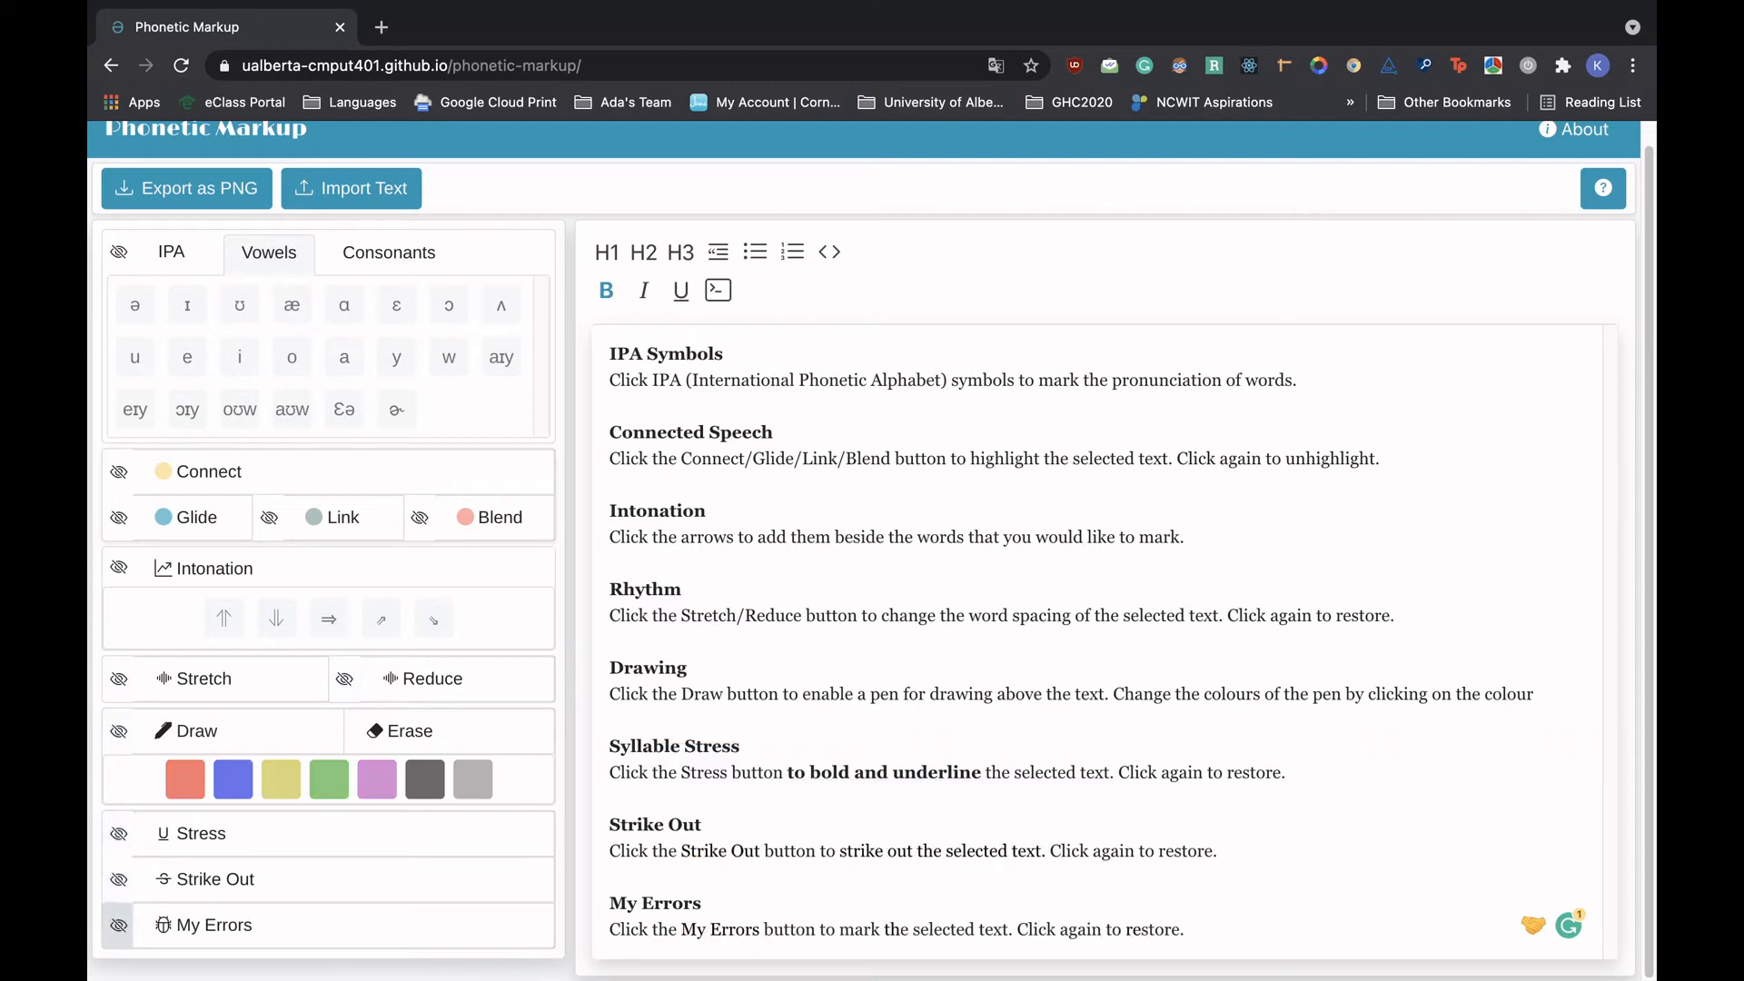
{"action": "left_click", "coordinate": [116, 925]}
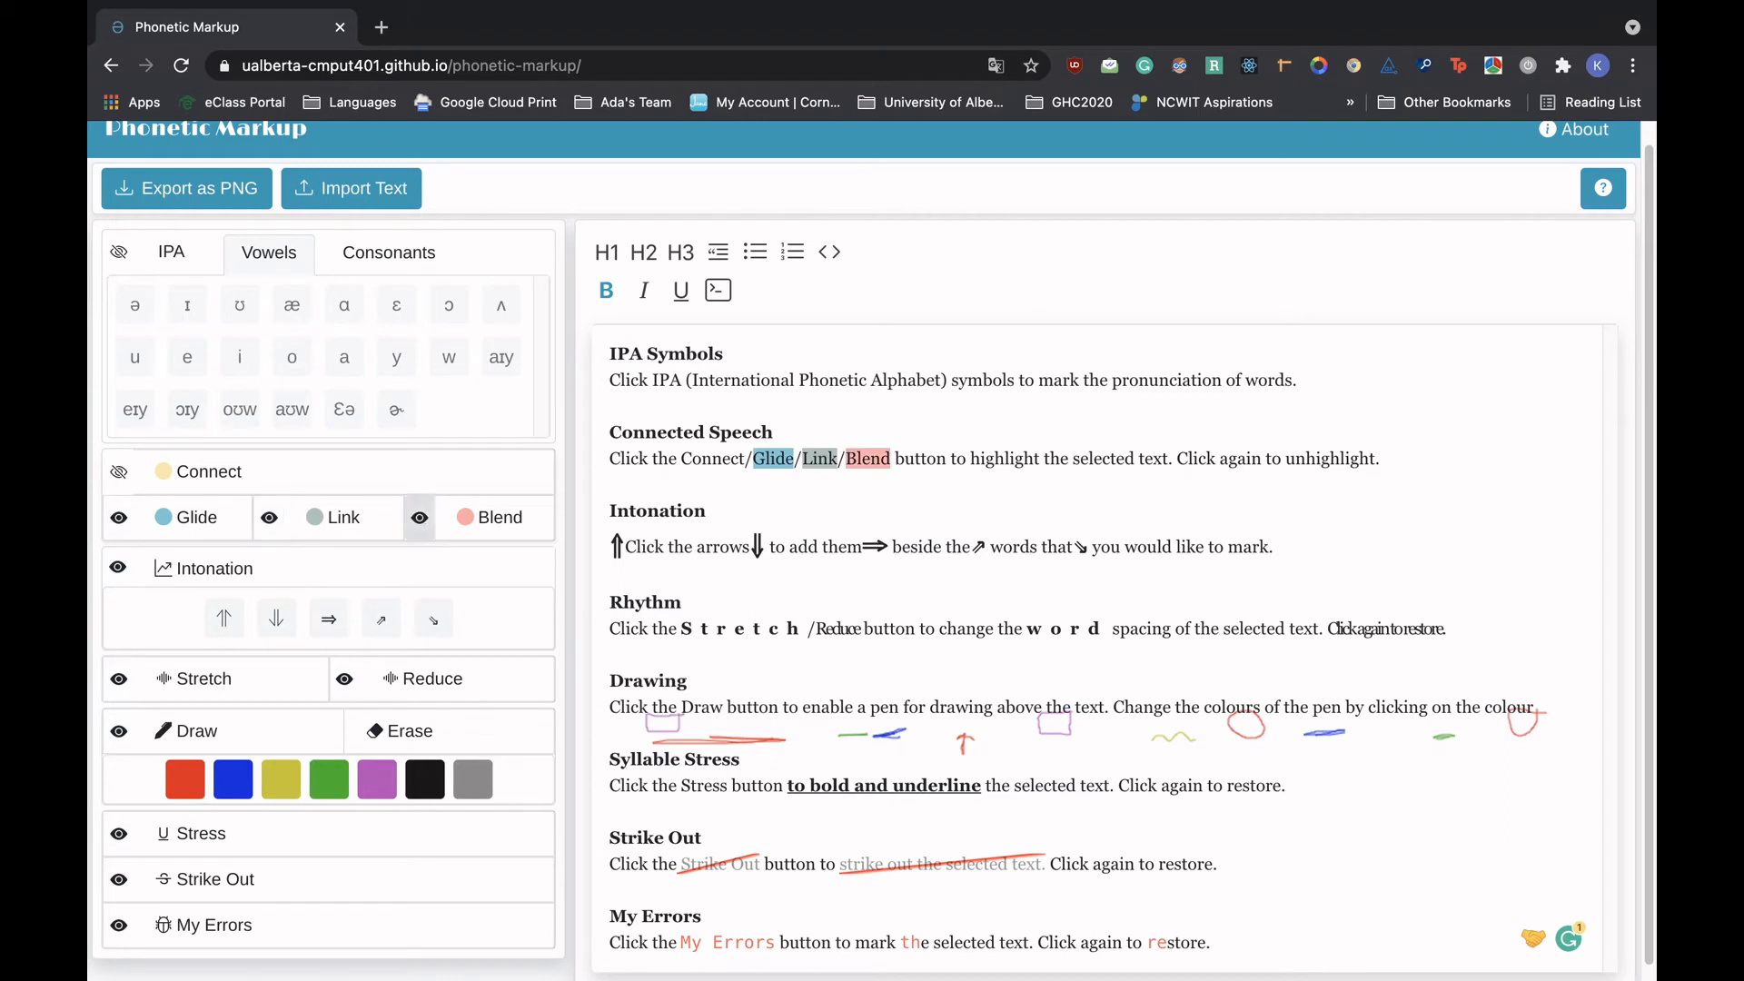
{"action": "left_click", "coordinate": [116, 473]}
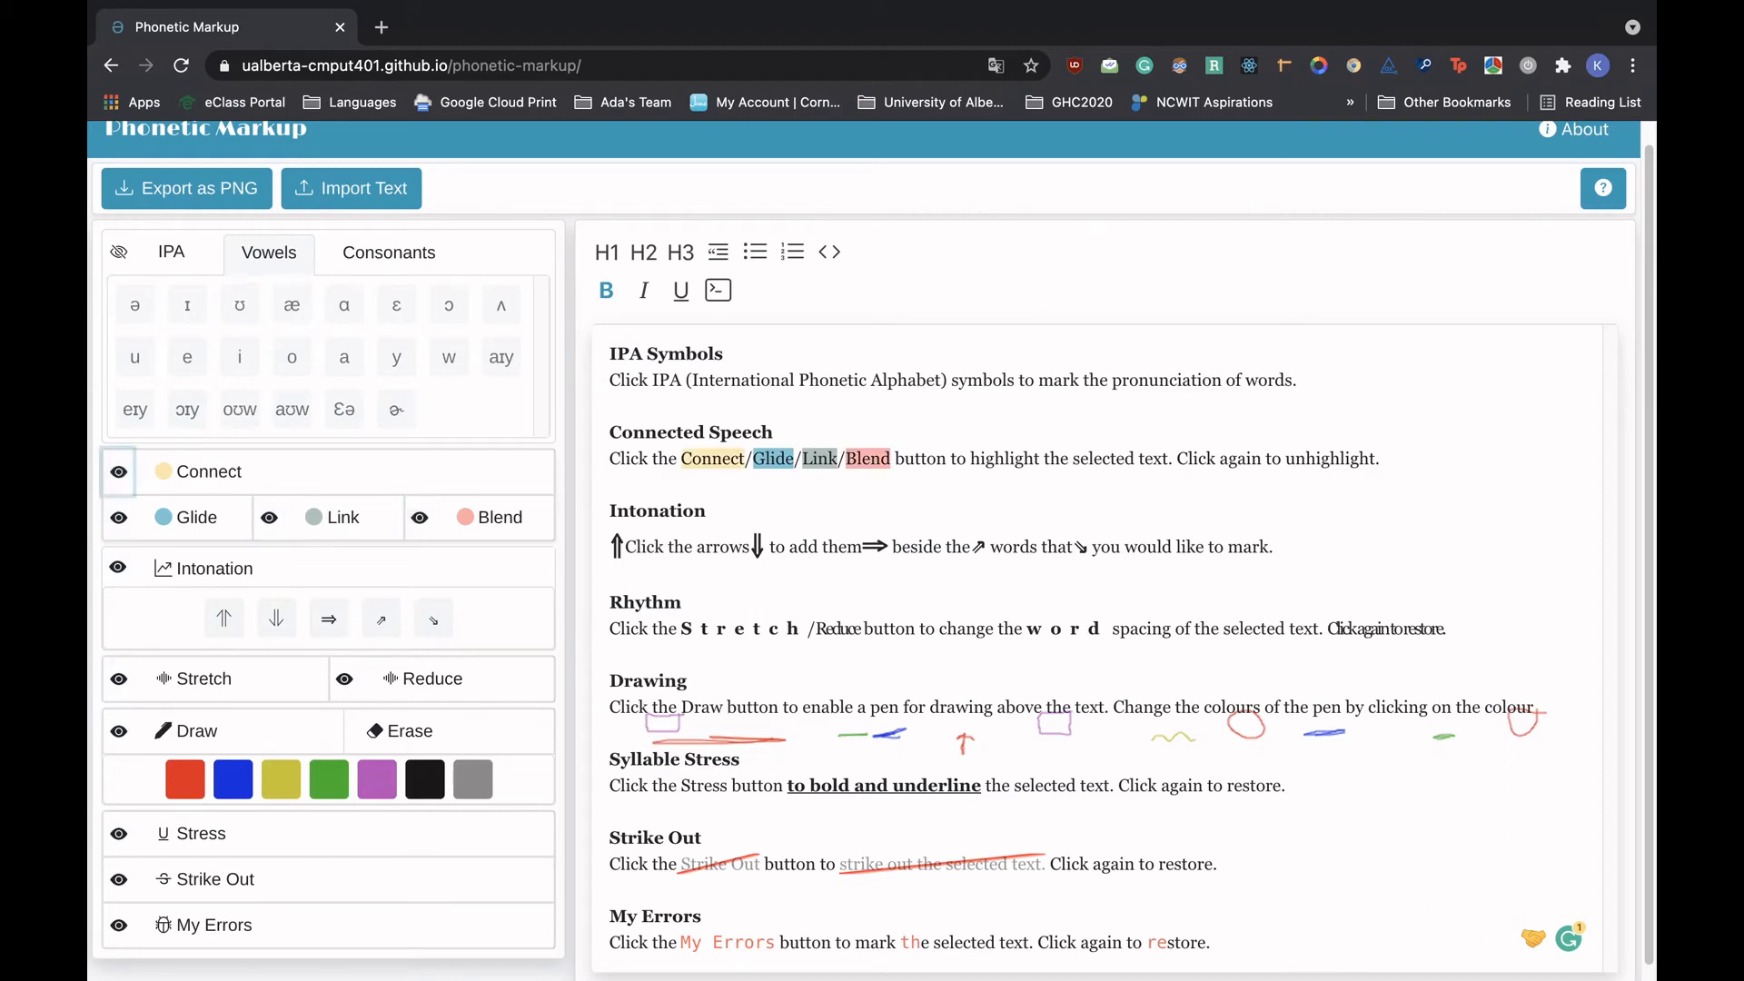
{"action": "left_click", "coordinate": [116, 250]}
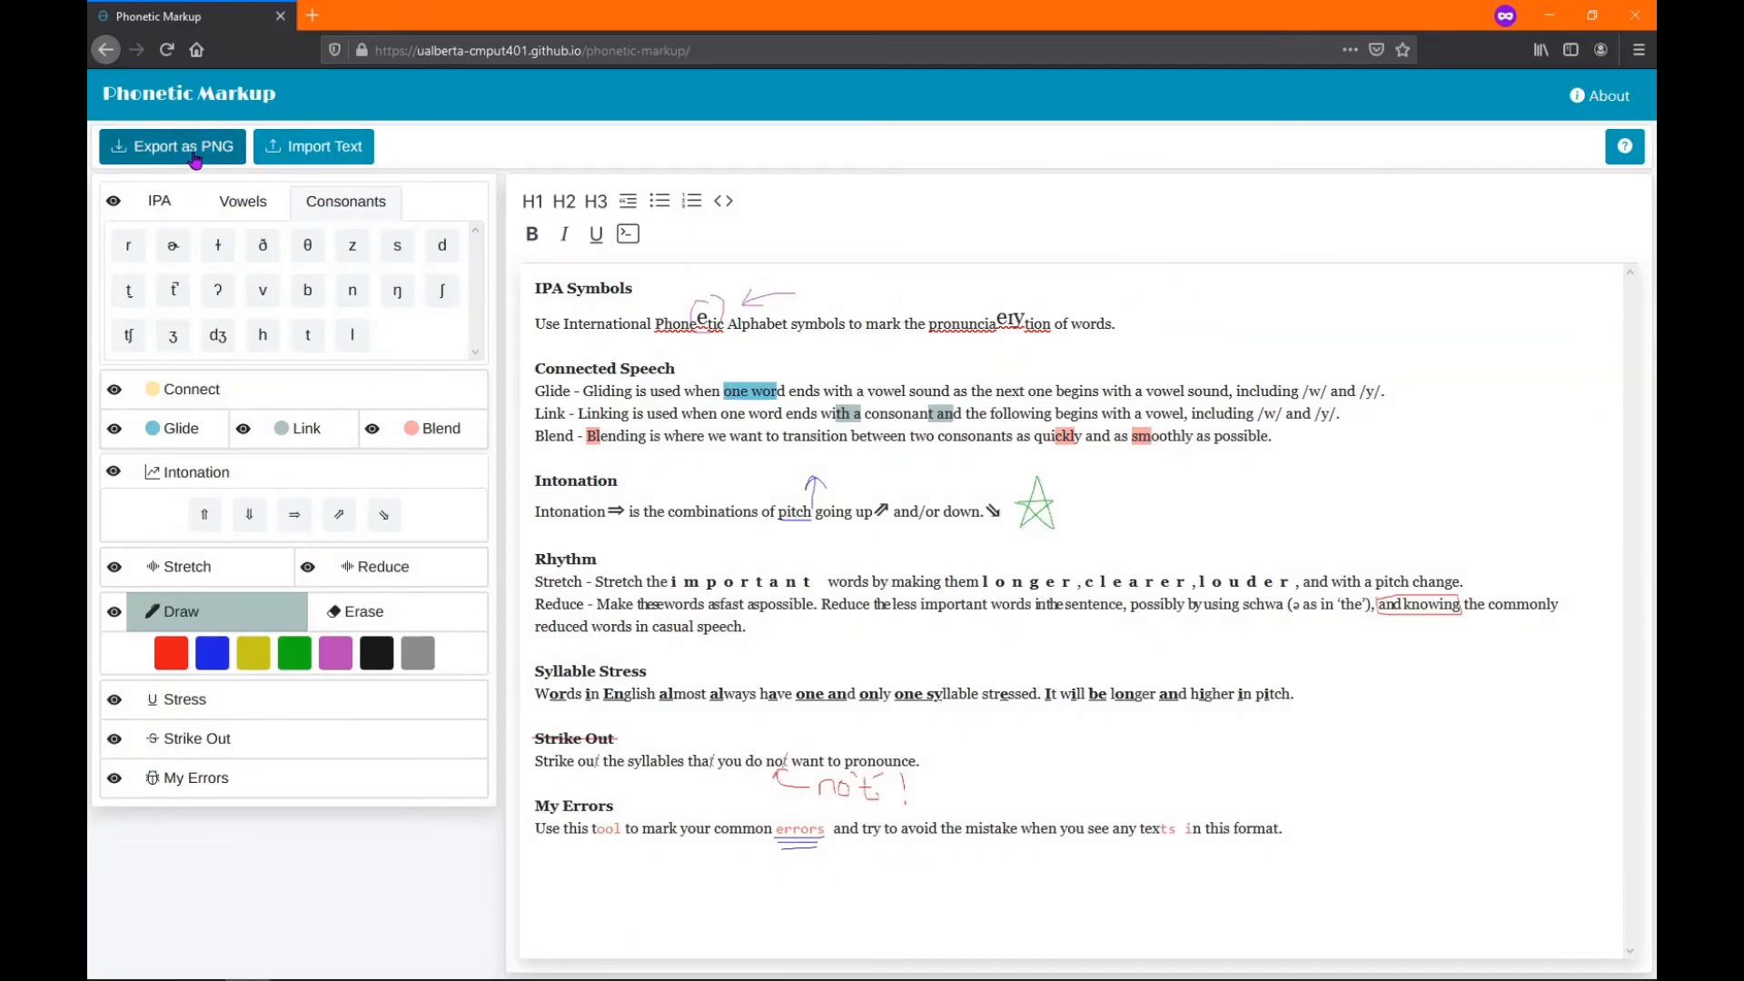
- Export the notes as markup.png, then reload and leave the page so the editor is blank
{"action": "left_click", "coordinate": [171, 146]}
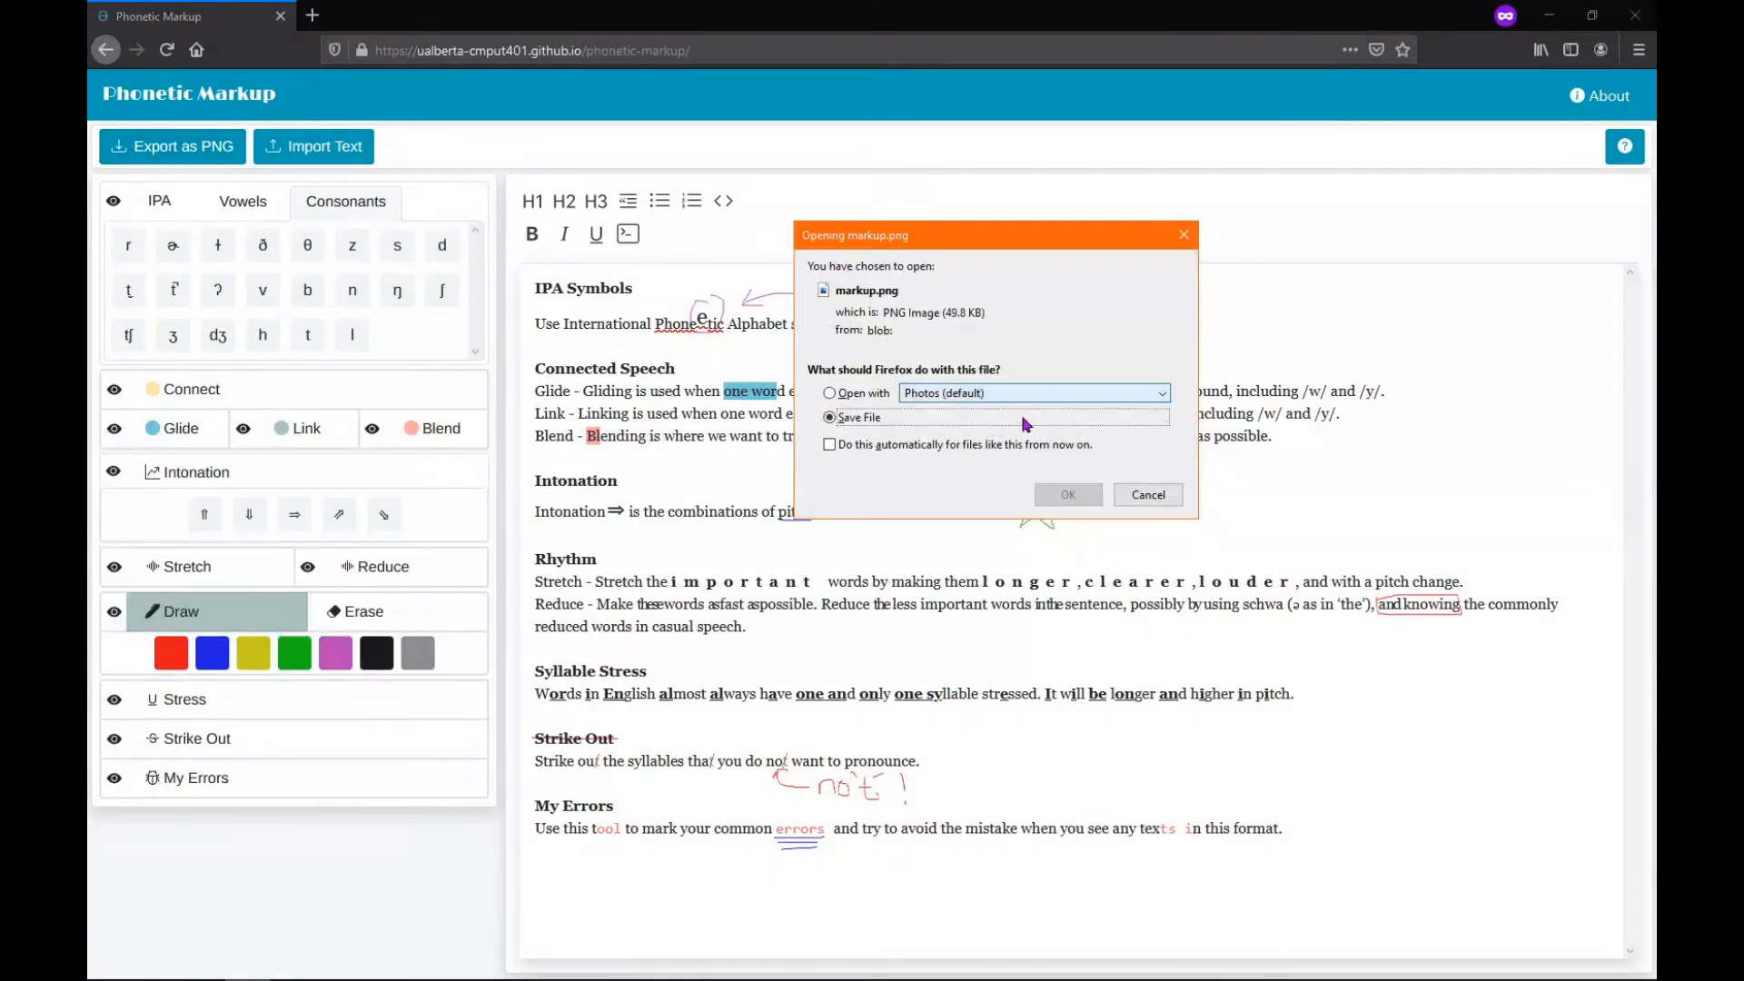
{"action": "left_click", "coordinate": [1065, 494]}
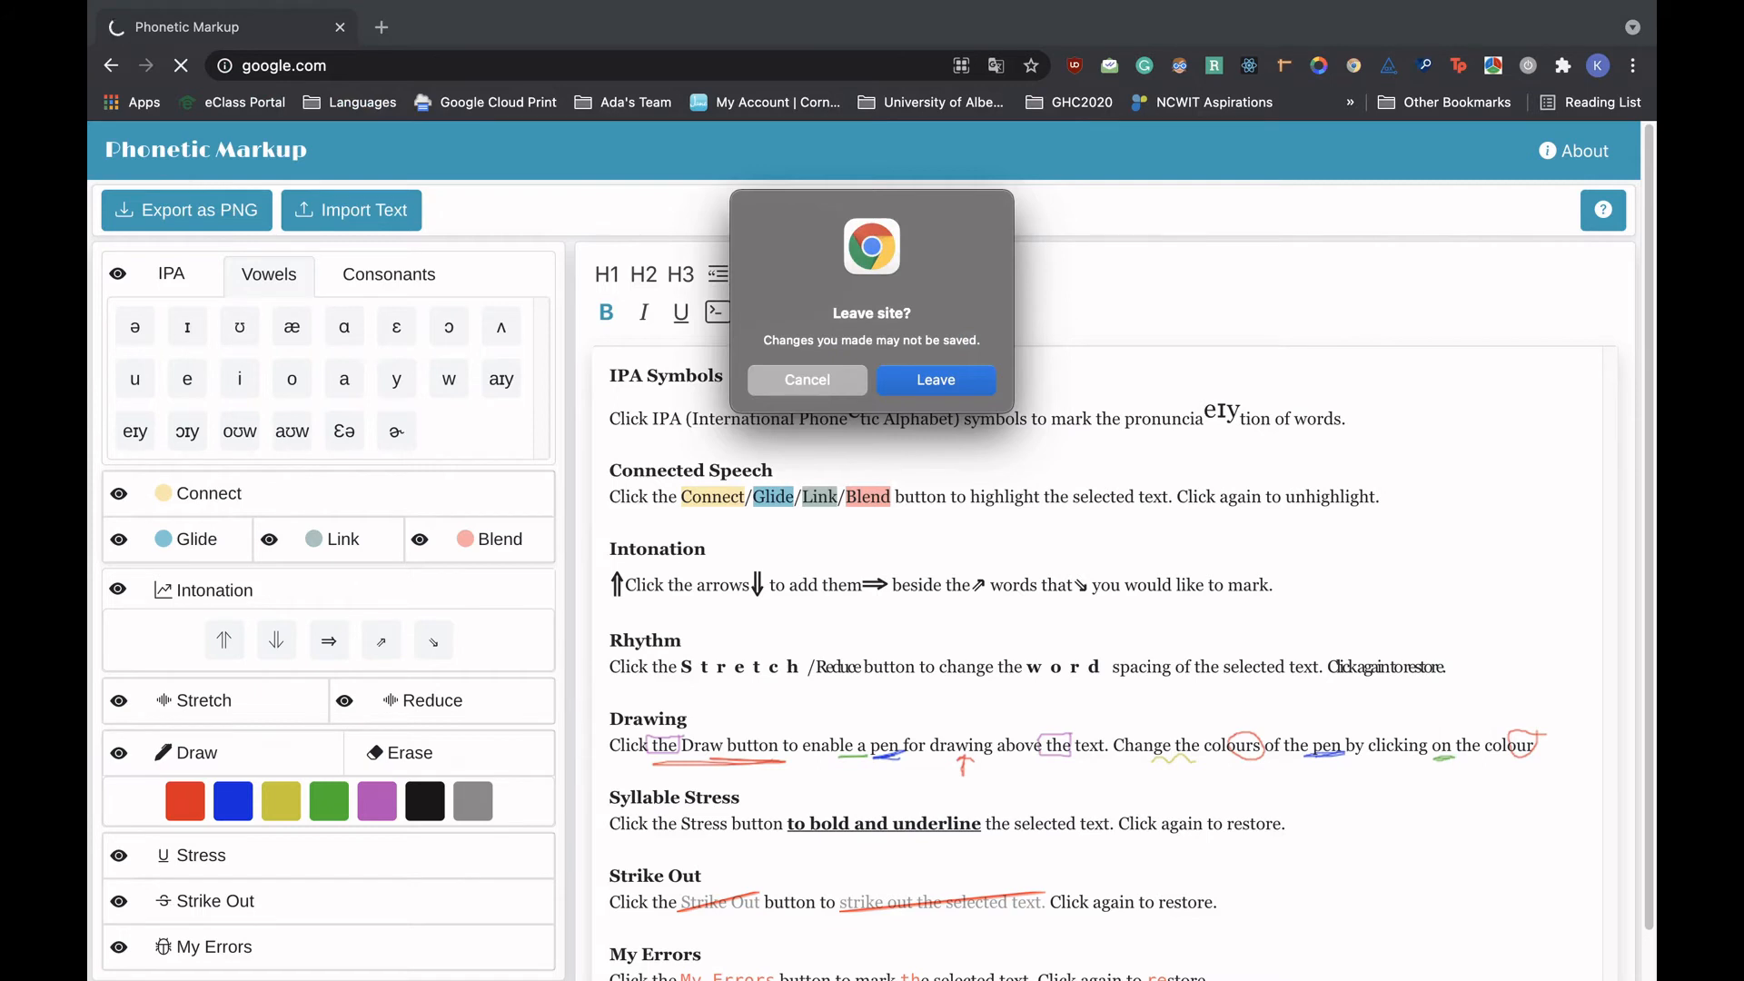
{"action": "left_click", "coordinate": [934, 380]}
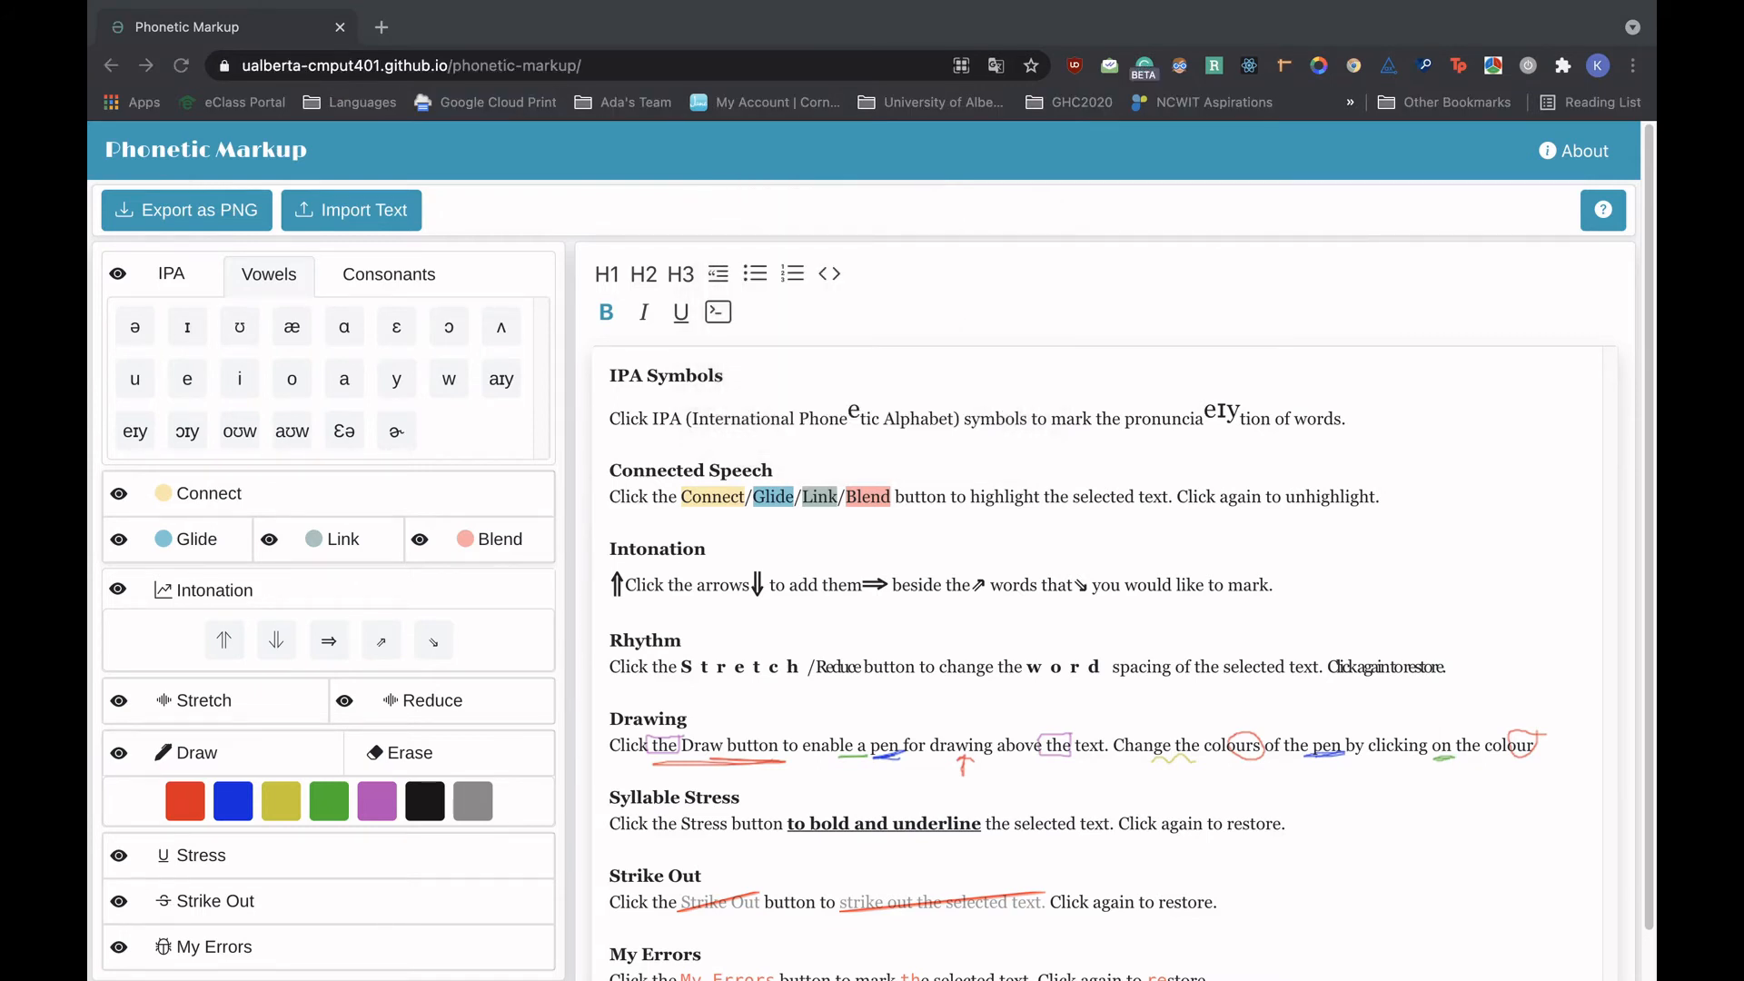
{"action": "left_click", "coordinate": [724, 375]}
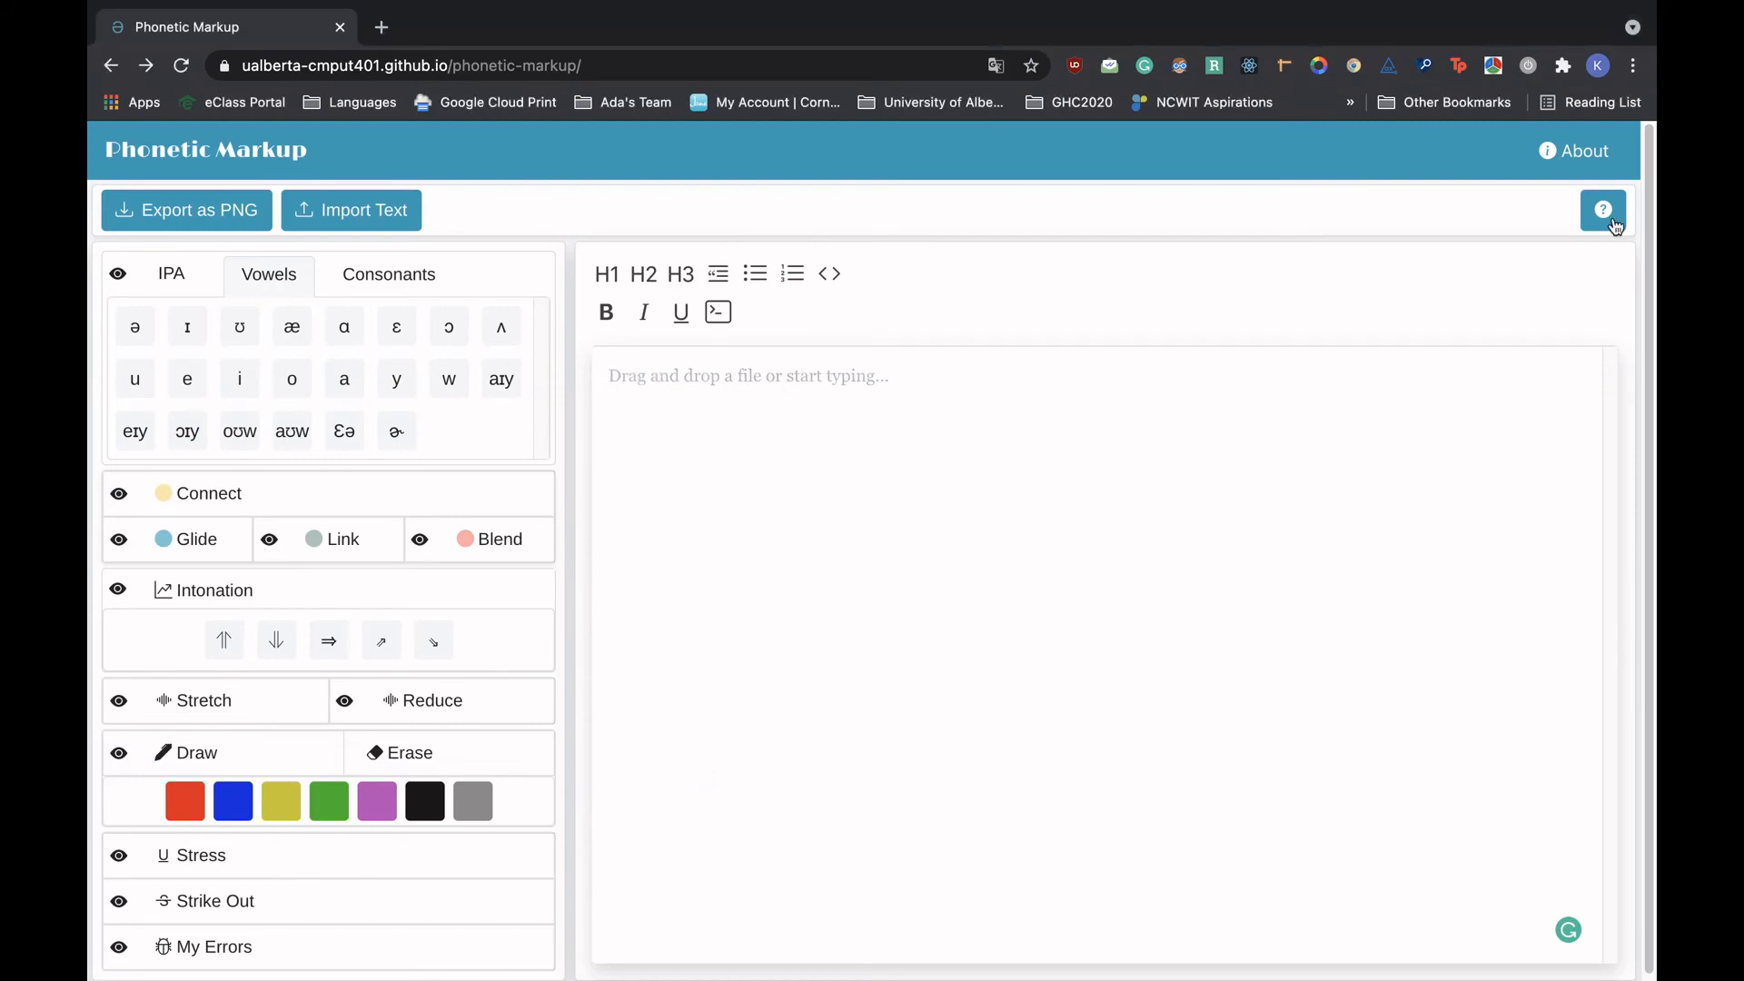
- Open the documentation and read its keyboard shortcuts, Rhythm and Drawing sections
{"action": "left_click", "coordinate": [1603, 209]}
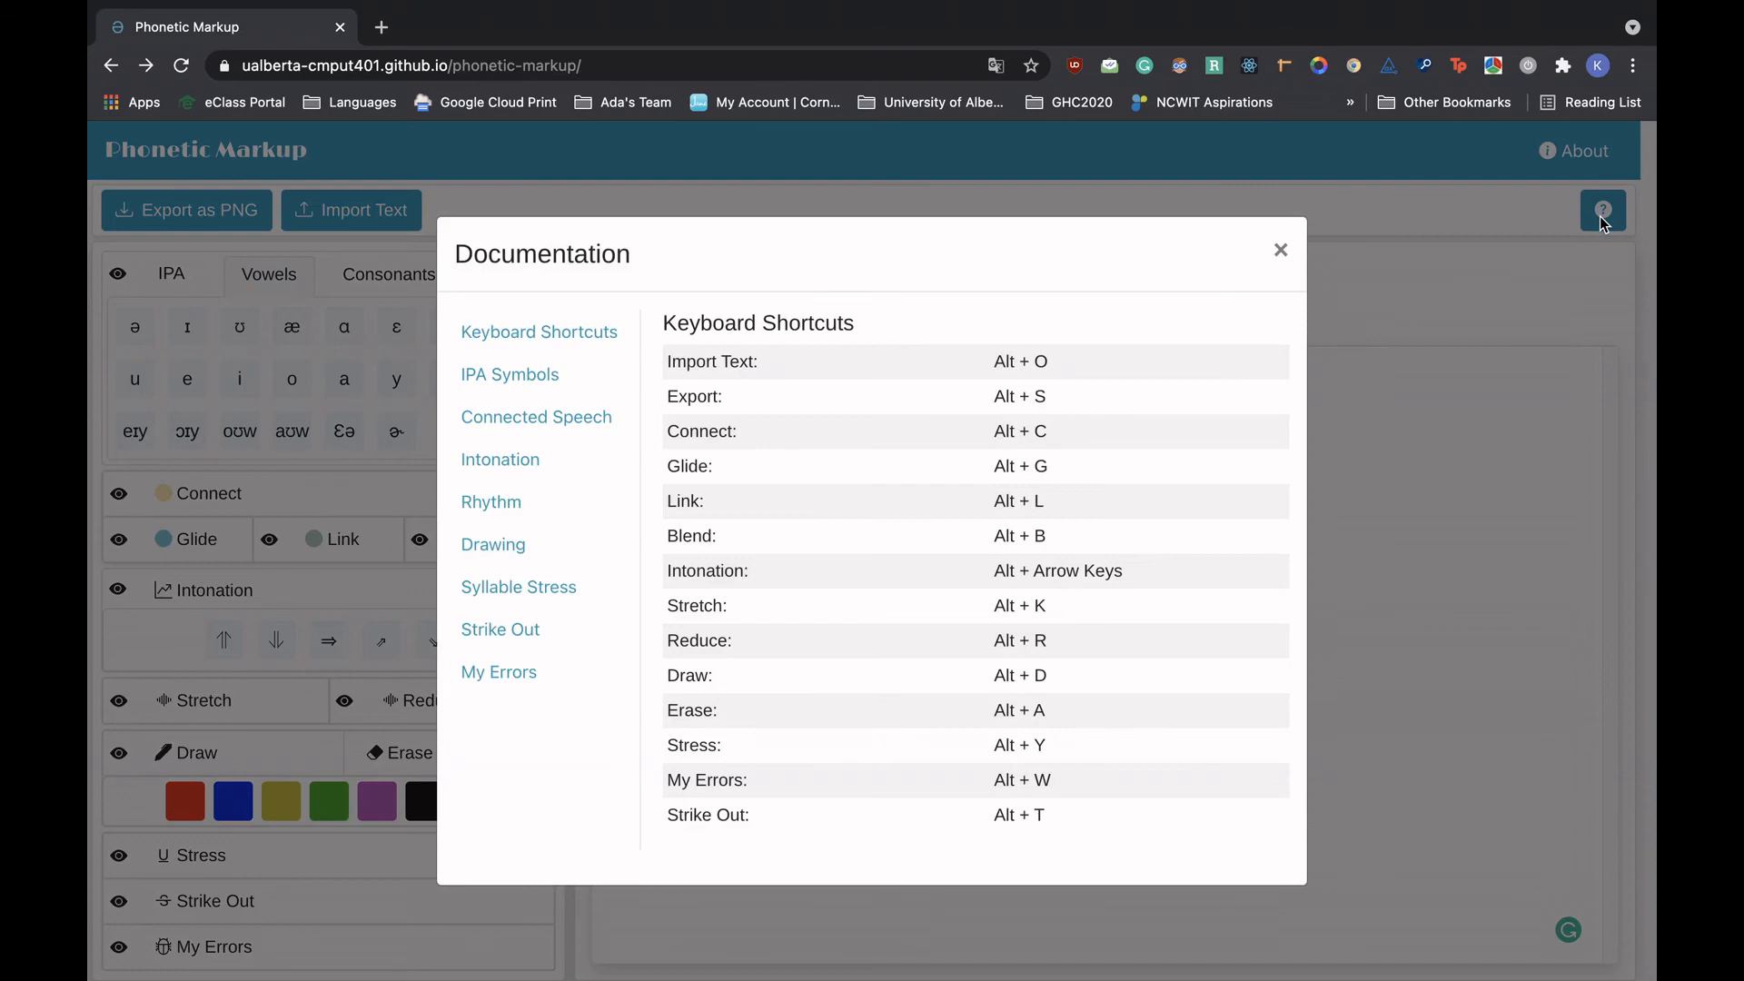
{"action": "mouse_move", "coordinate": [957, 286]}
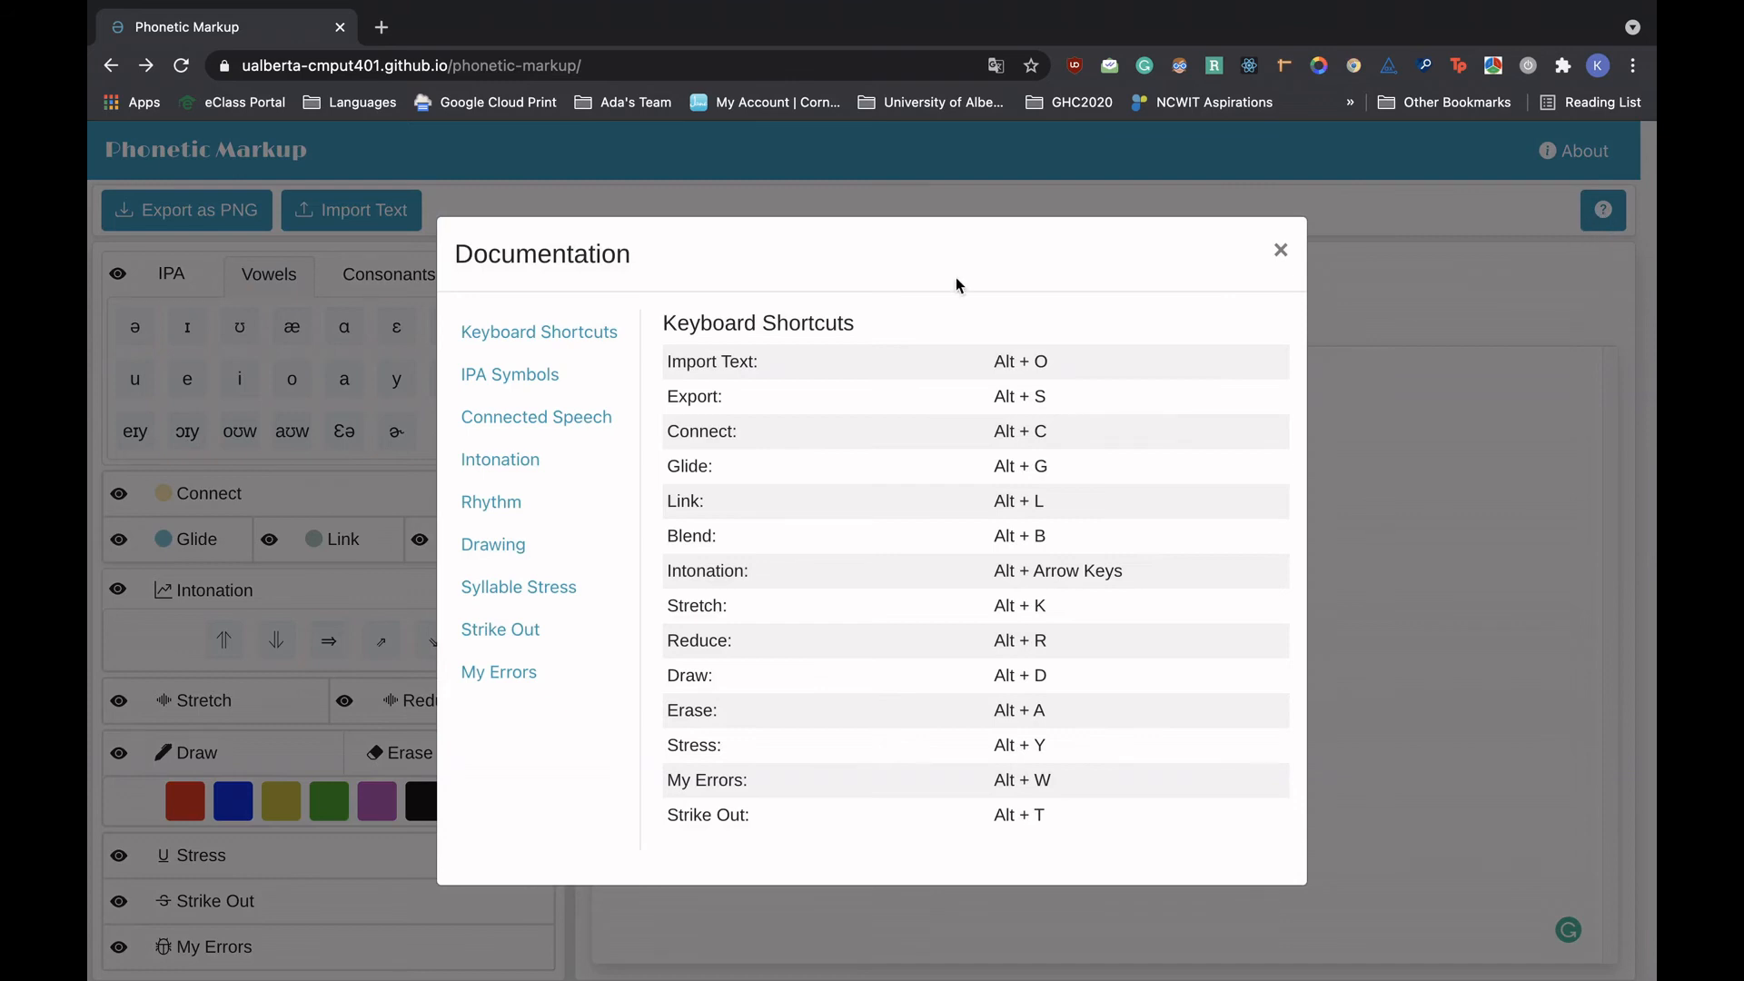
{"action": "mouse_move", "coordinate": [518, 375]}
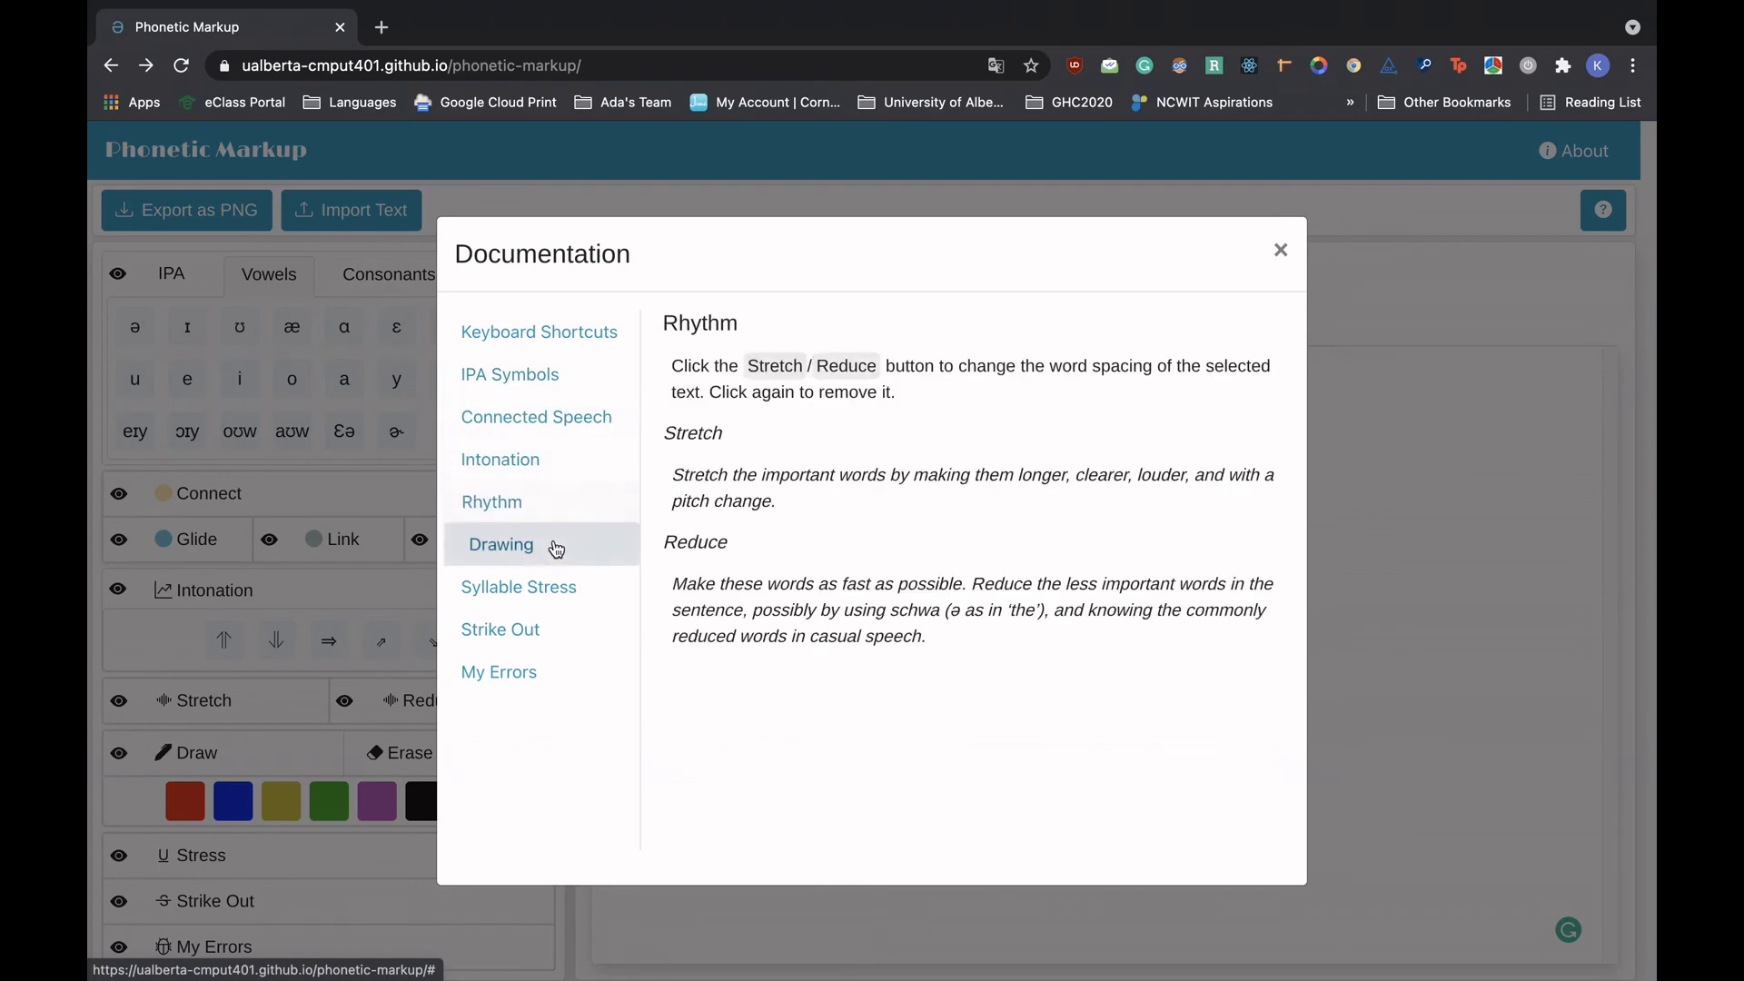
{"action": "left_click", "coordinate": [1279, 249]}
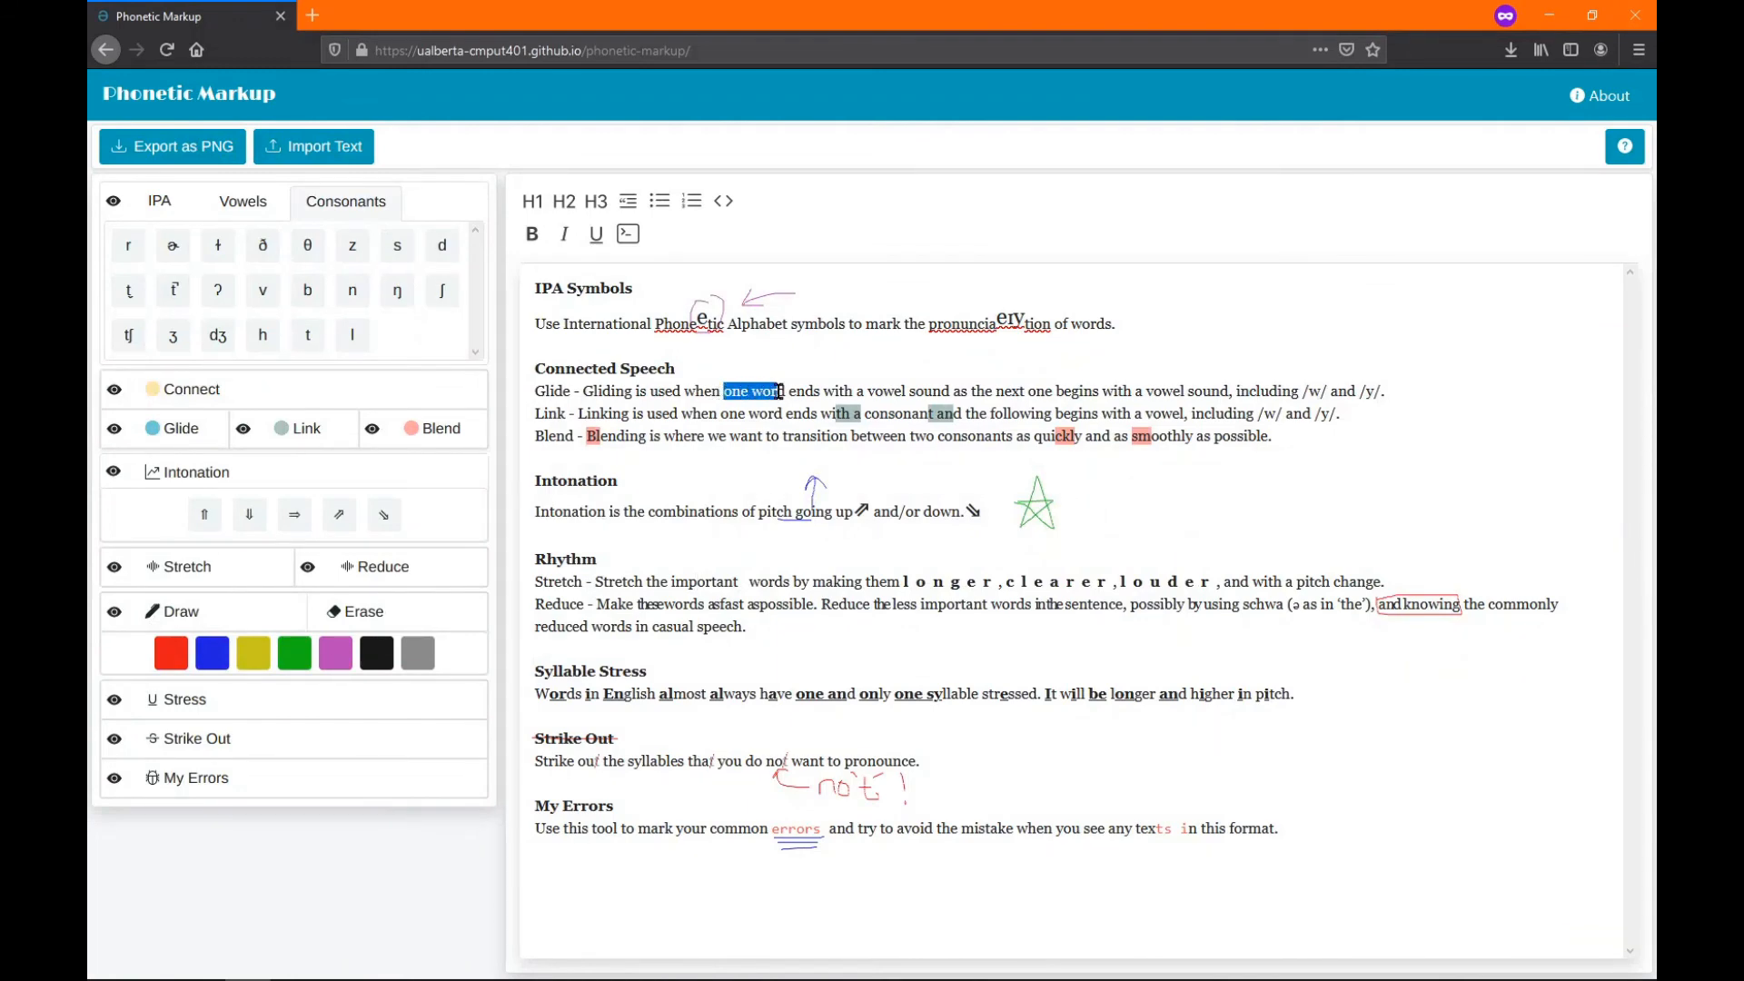
{"action": "left_click", "coordinate": [180, 429]}
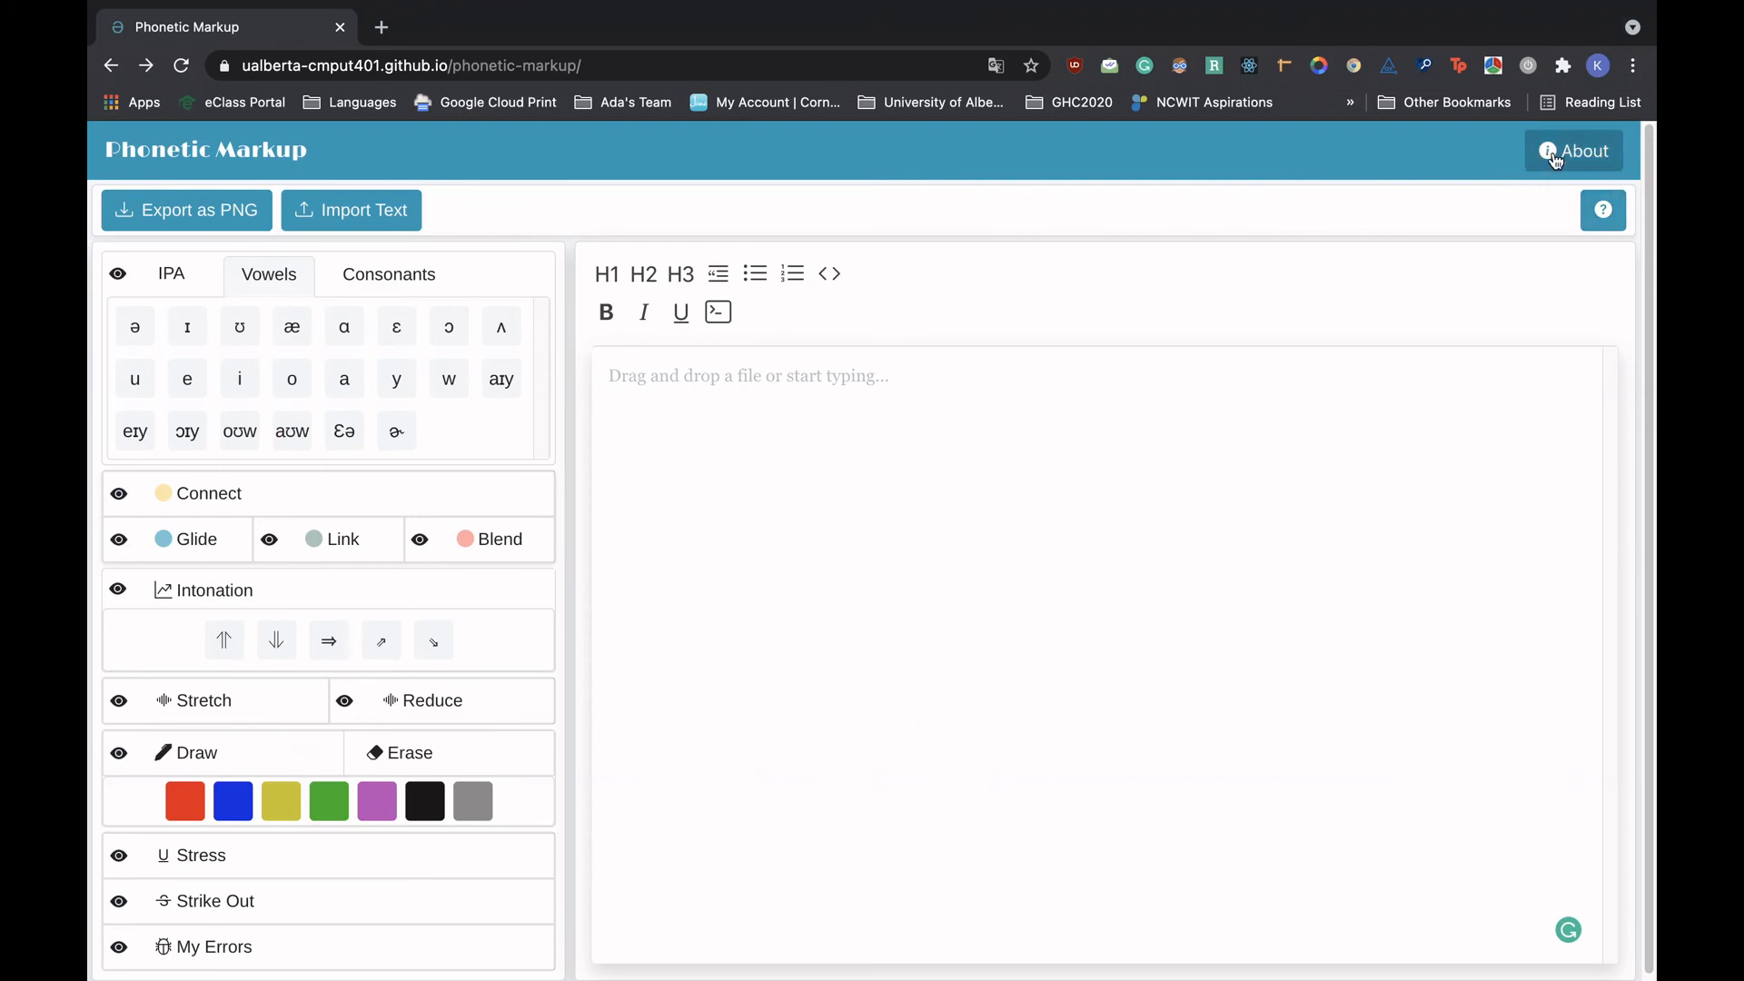
{"action": "left_click", "coordinate": [1572, 151]}
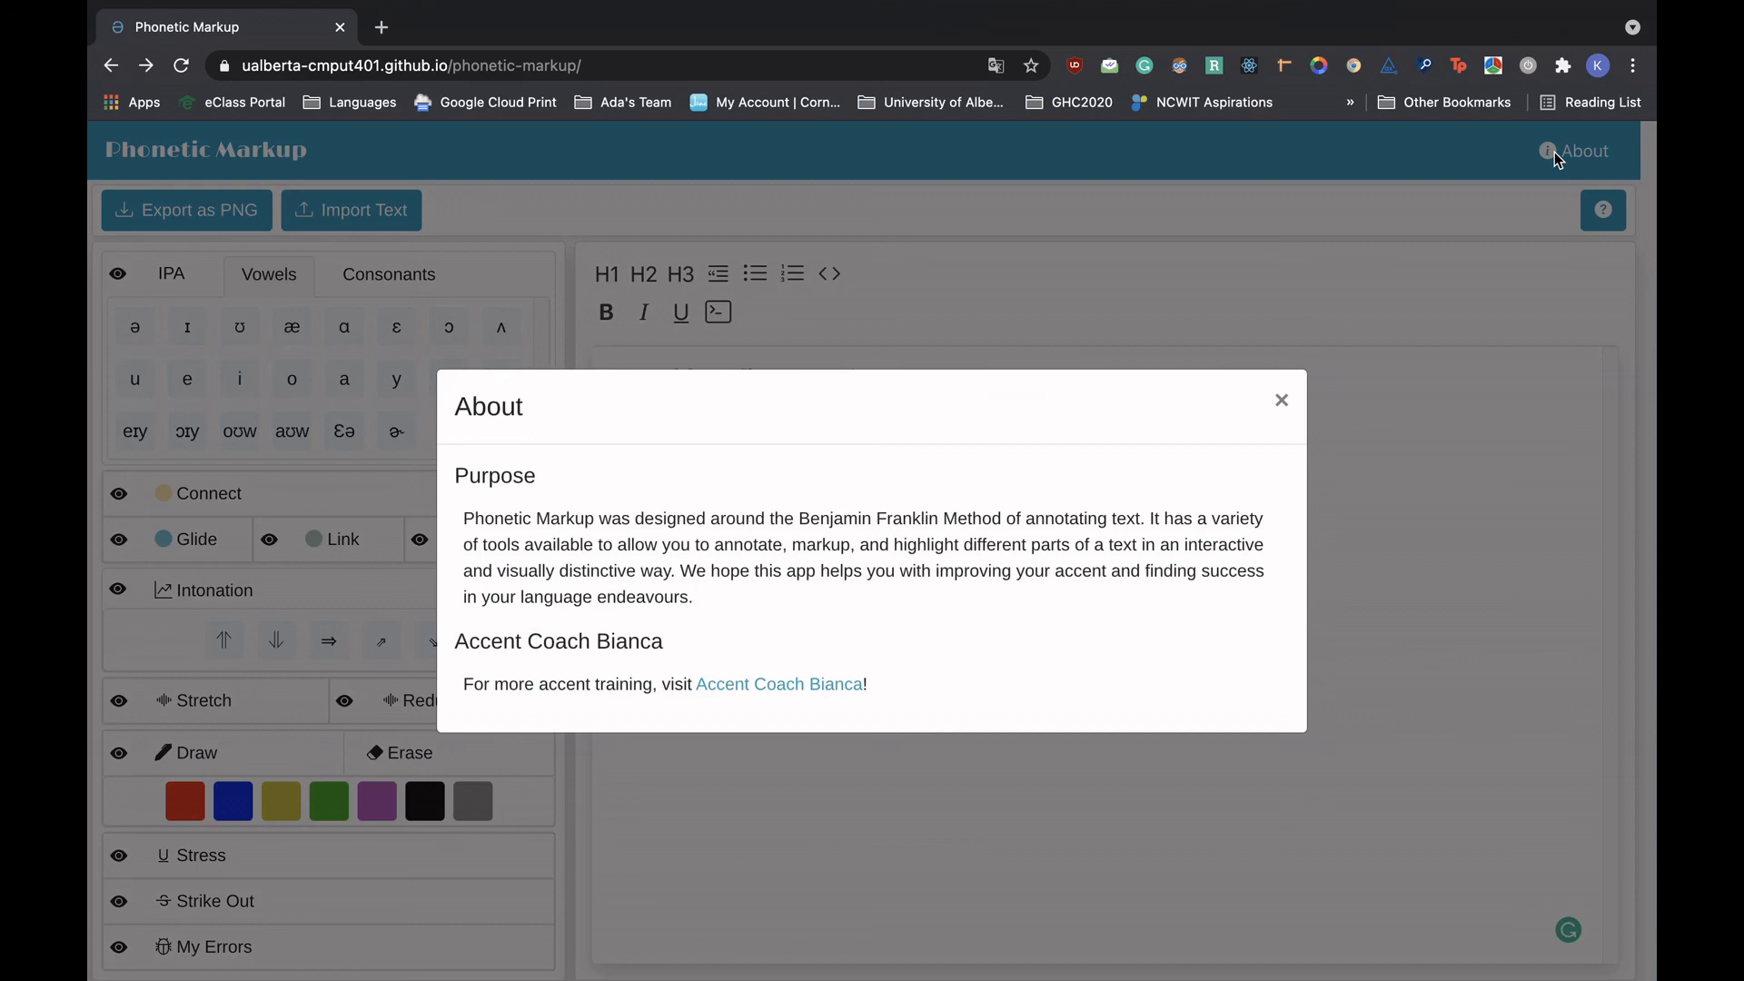
{"action": "left_click", "coordinate": [1281, 399]}
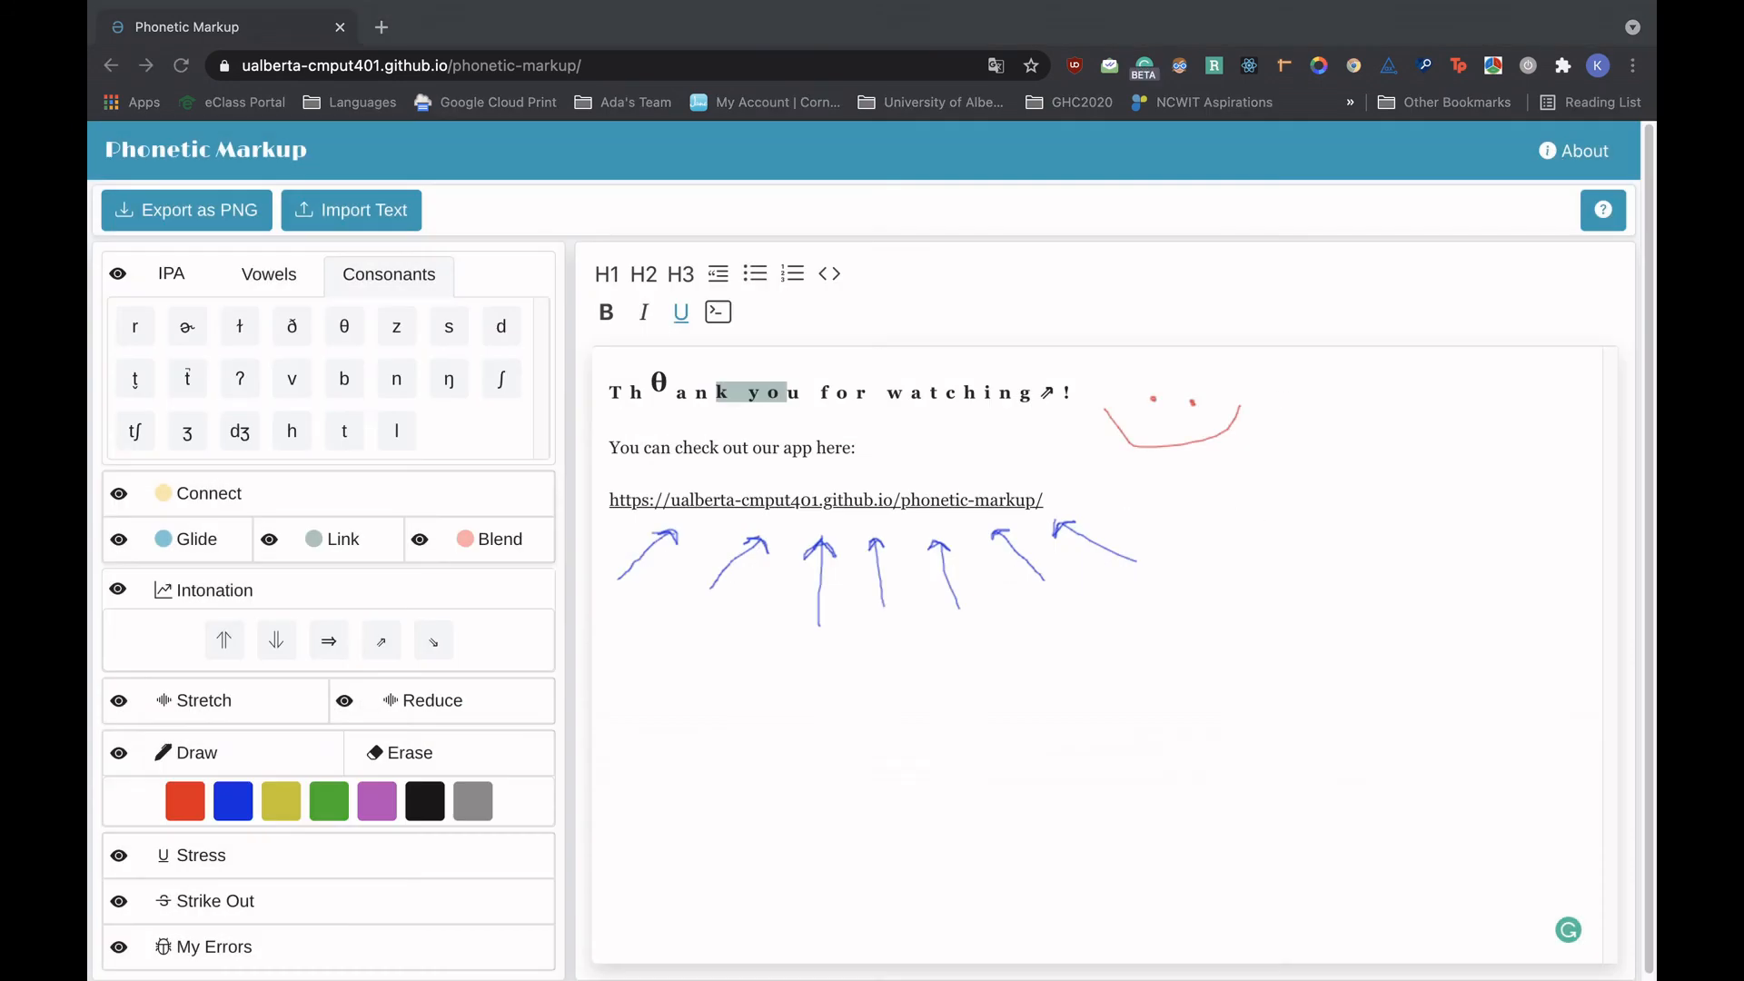